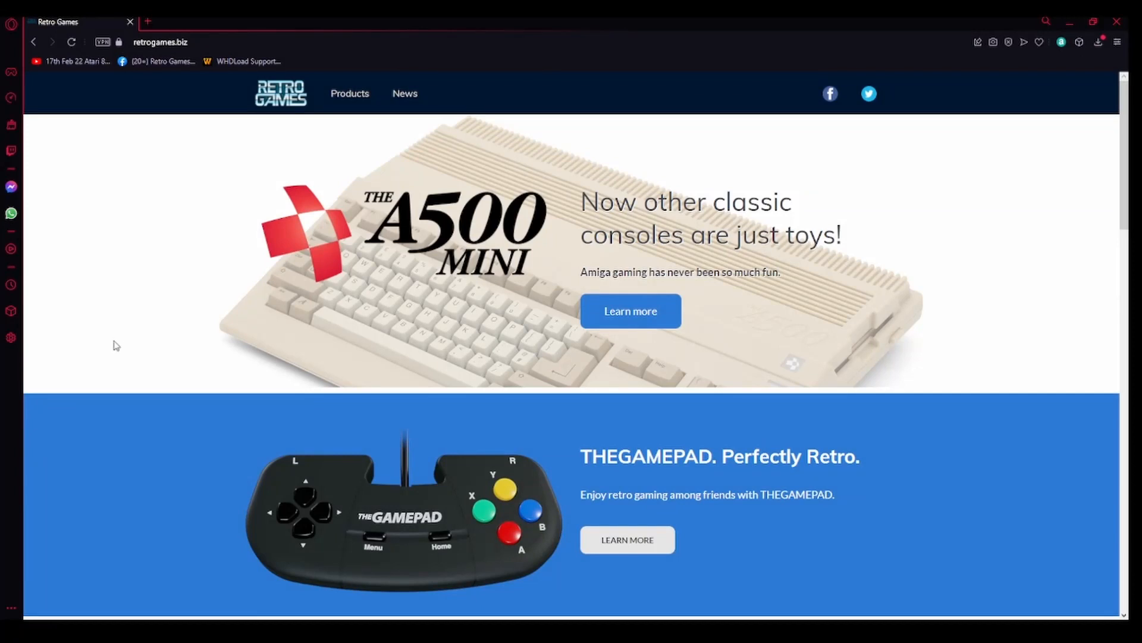
mouse_move(271, 160)
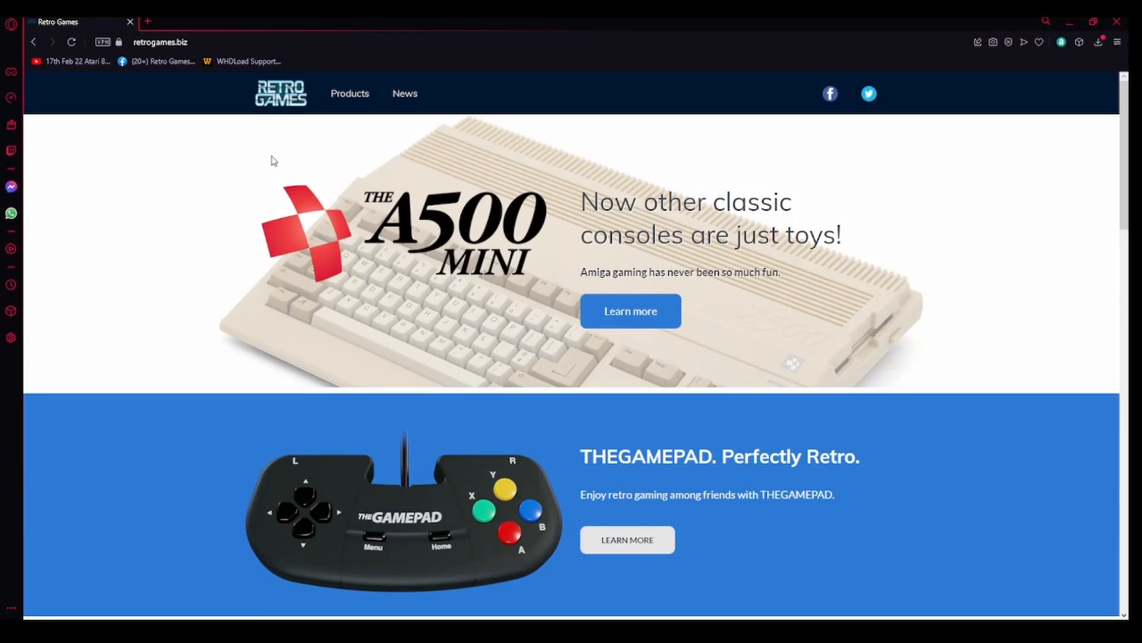
Step: Go from Products to THEA500 Mini support and download the WHDLoad Package v1.0.1 zip
click(350, 94)
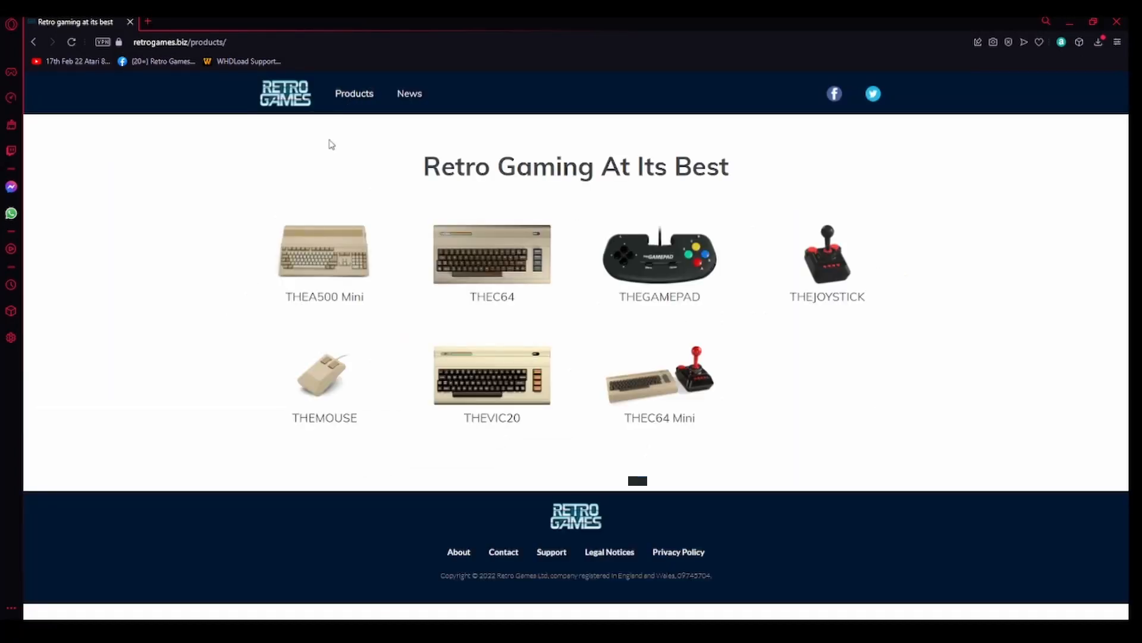
click(324, 251)
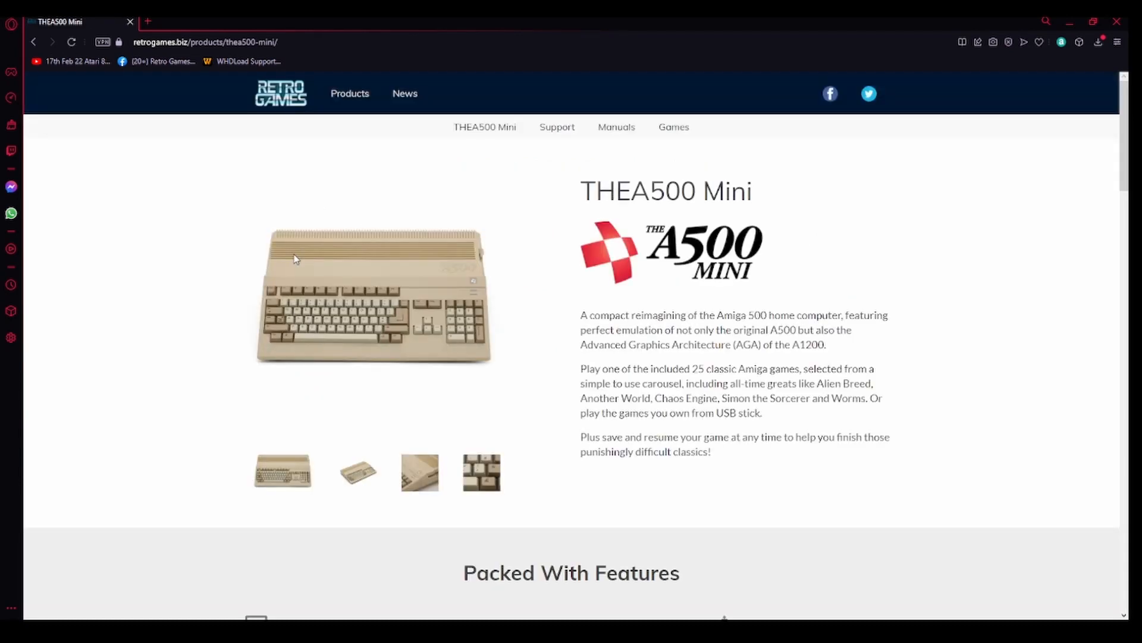
click(557, 126)
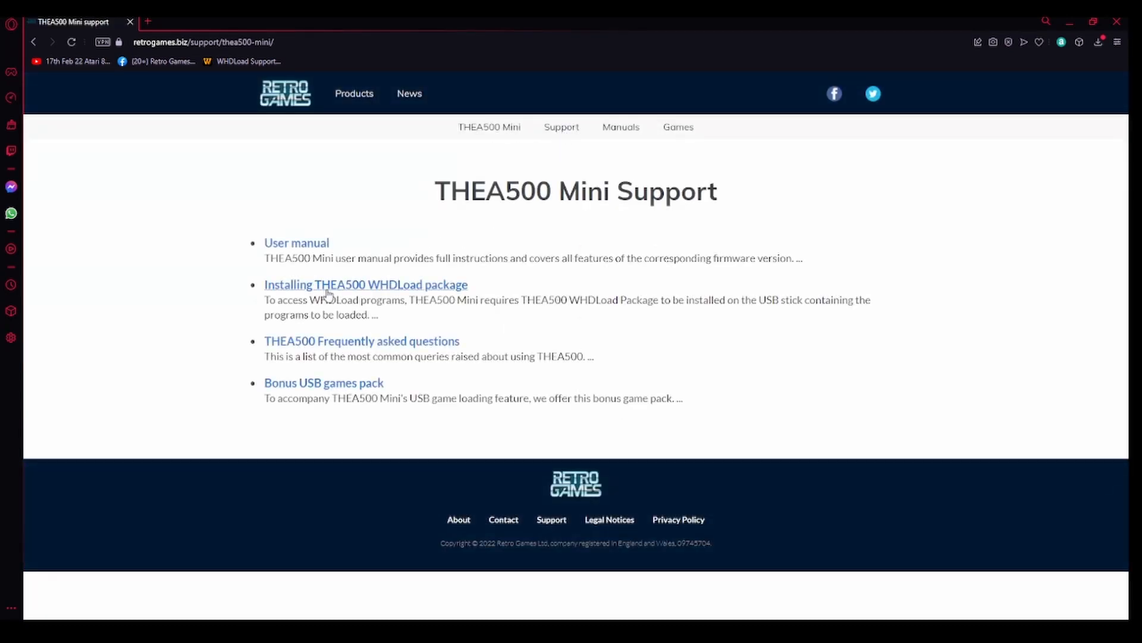
mouse_move(337, 290)
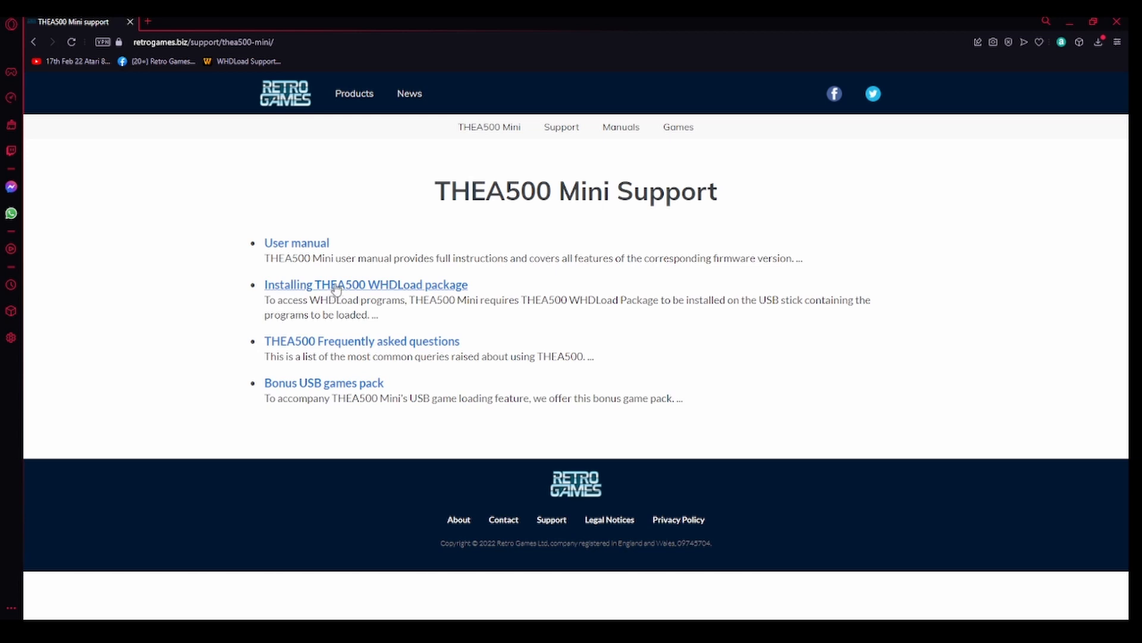
click(341, 284)
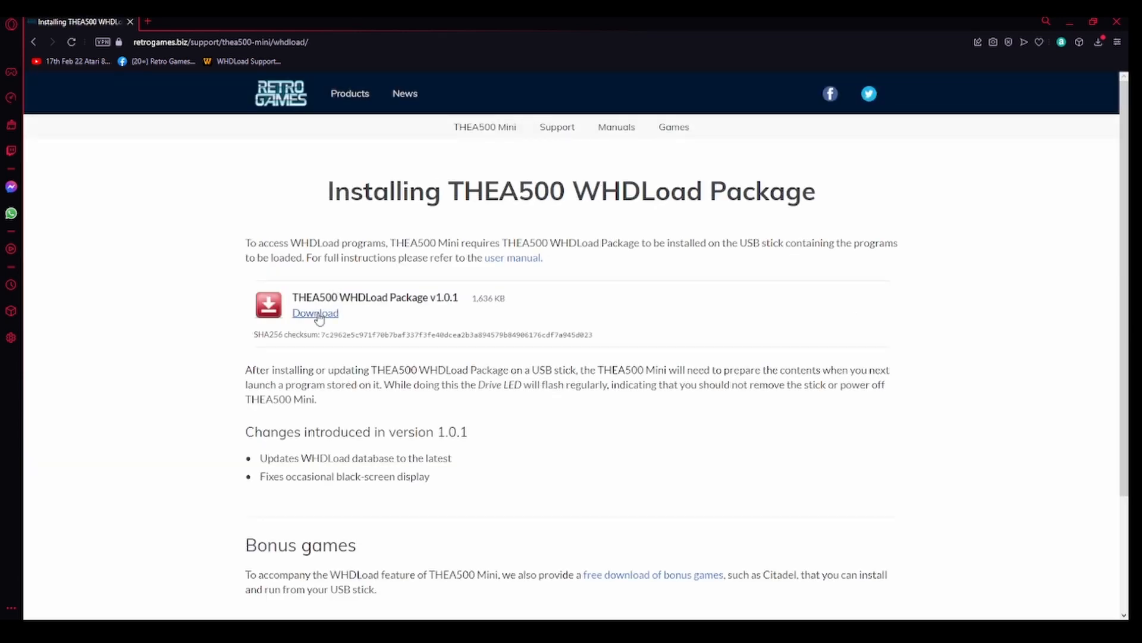
click(314, 313)
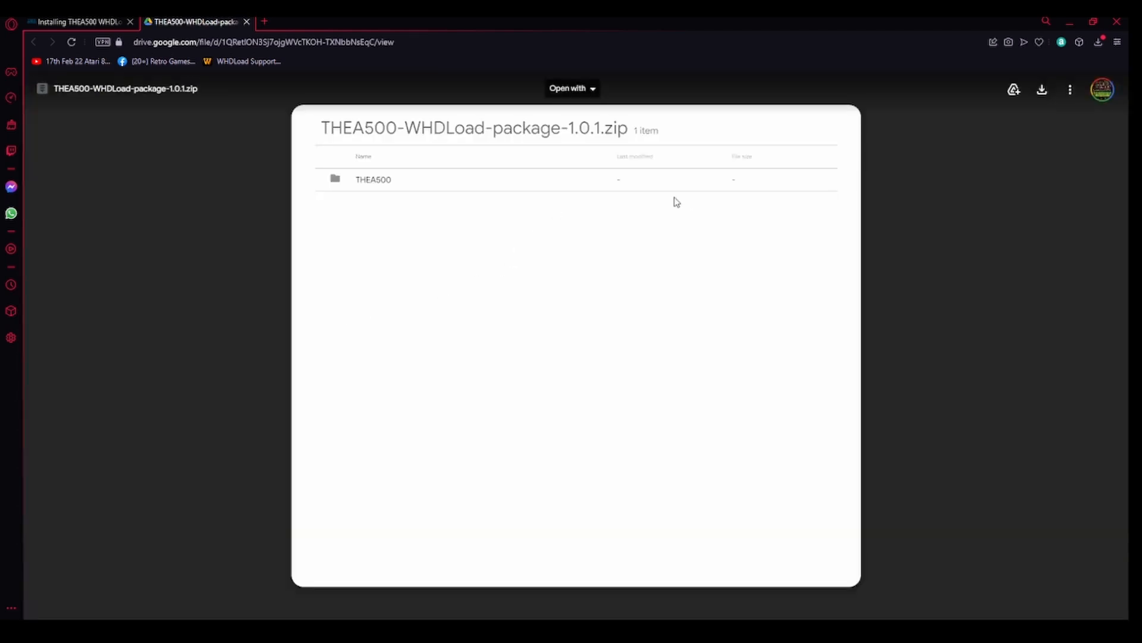
mouse_move(1042, 90)
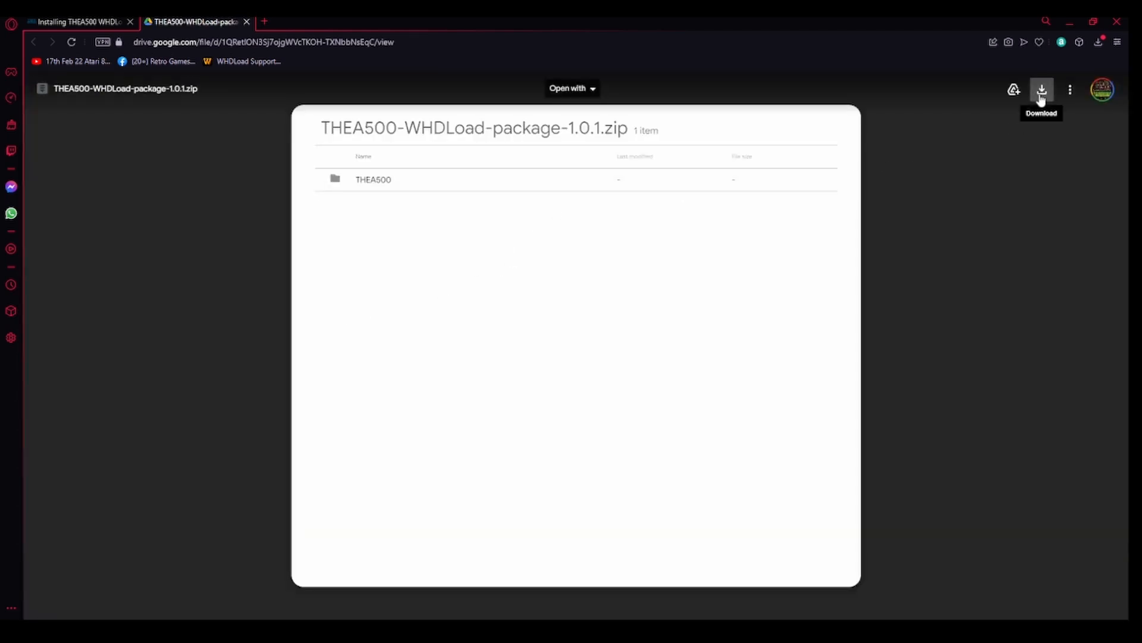
mouse_move(991, 94)
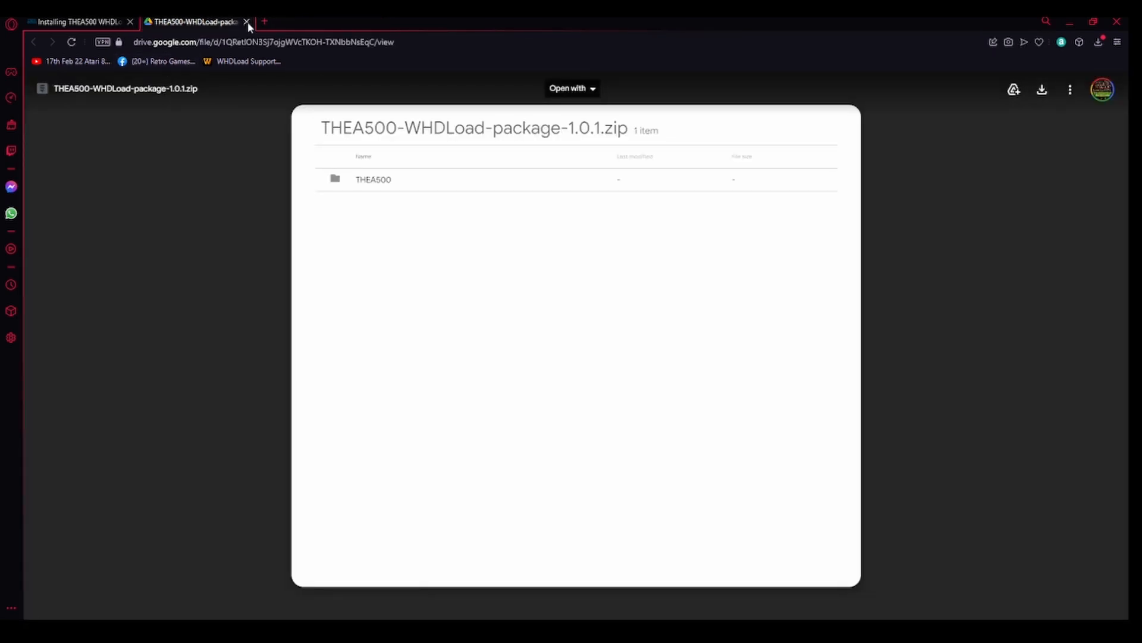
Step: Close the Drive preview, then download the THEA500 Bonus USB Games 1.0.0 zip from the pack page
click(248, 21)
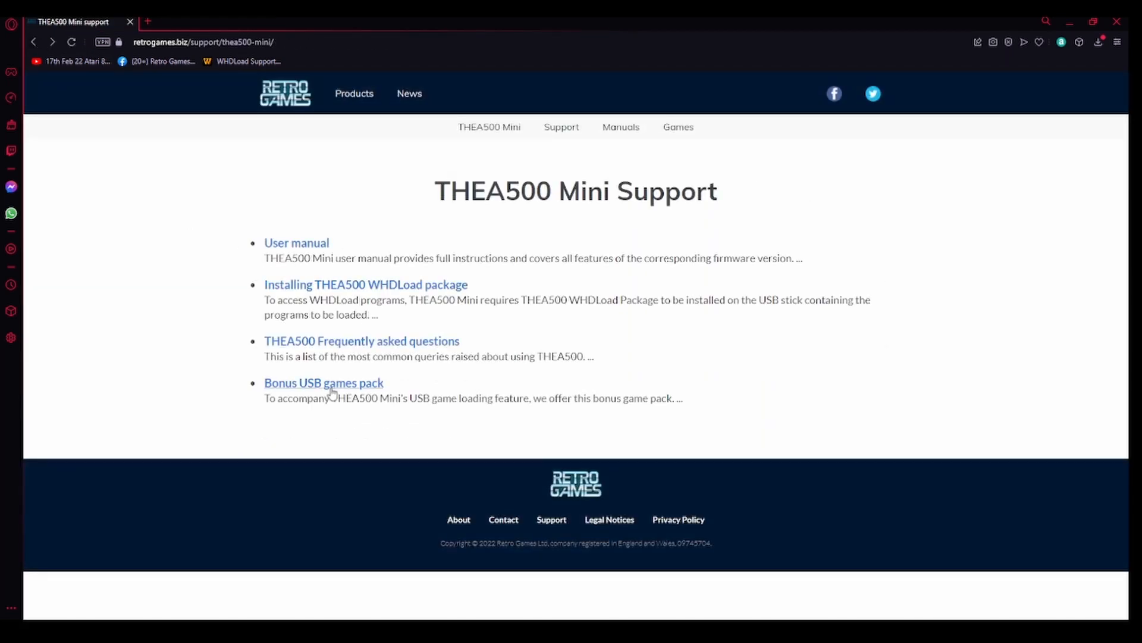
click(323, 383)
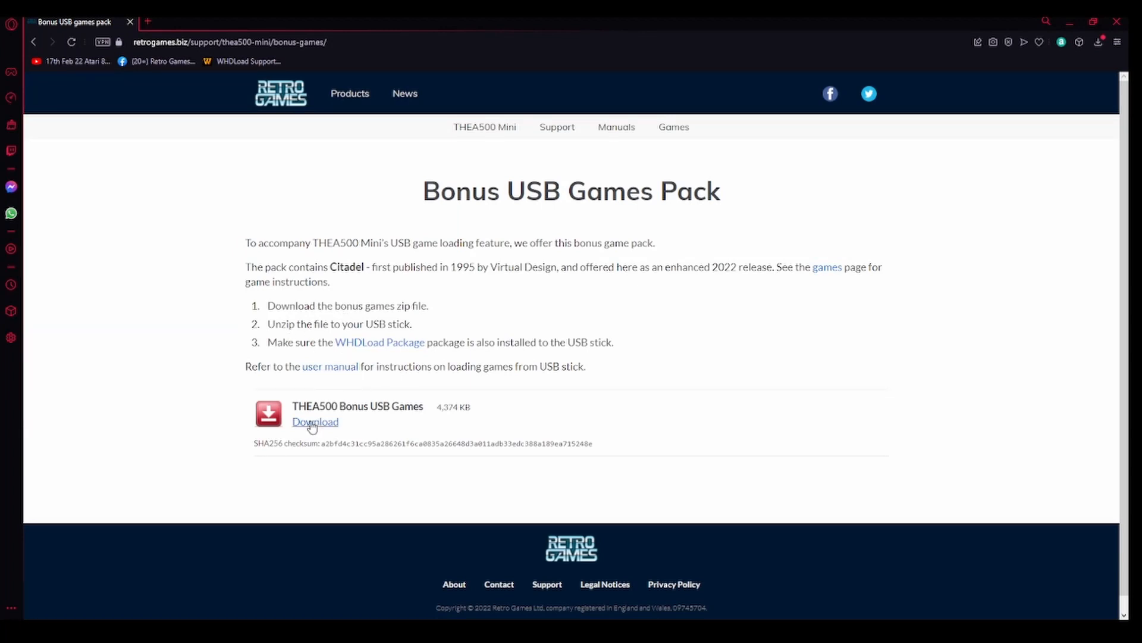
click(314, 422)
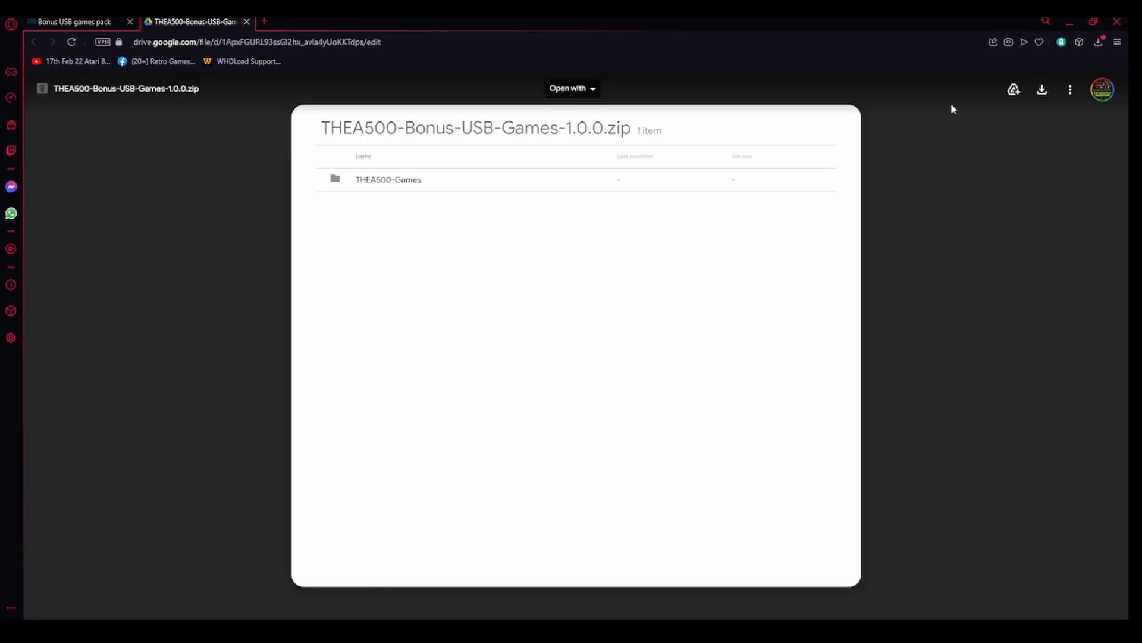
mouse_move(680, 363)
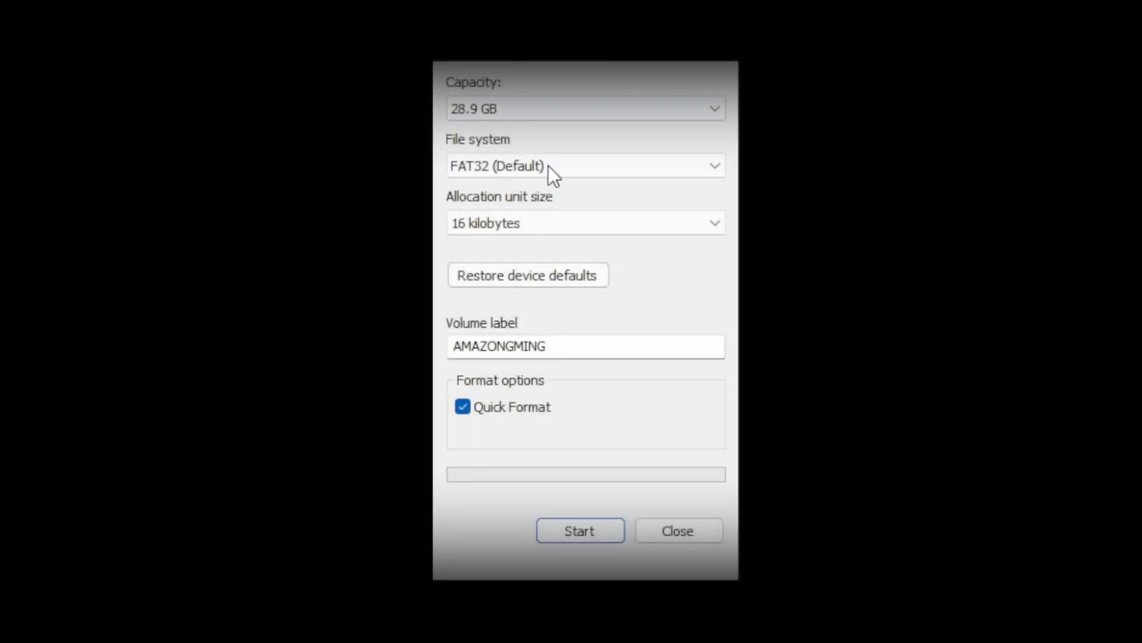
mouse_move(537, 179)
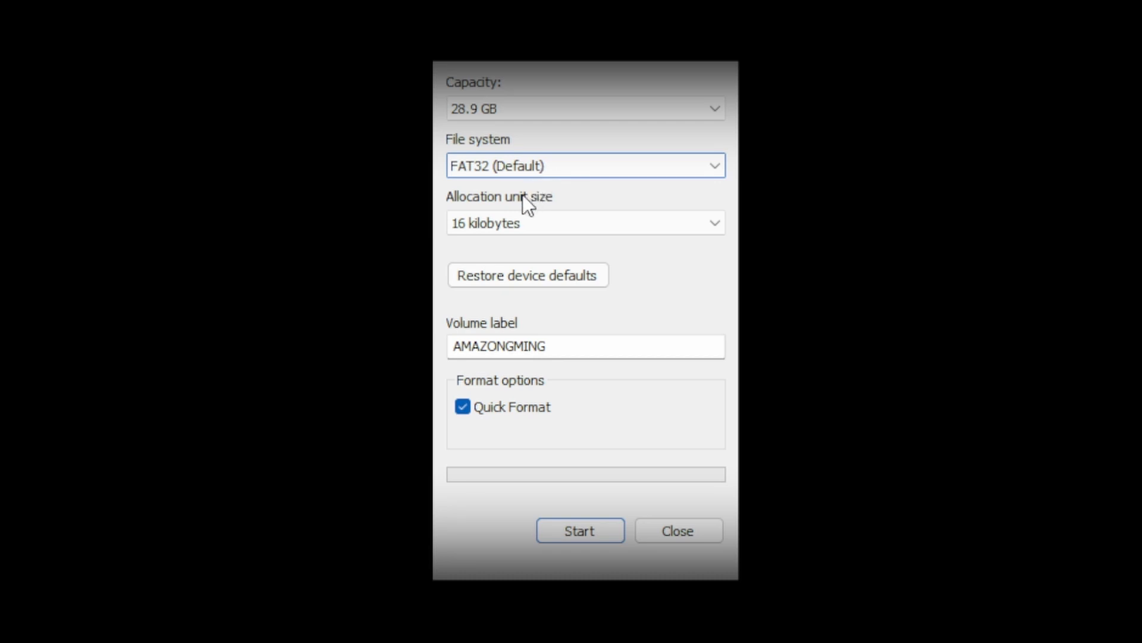
Step: Quick-format the USB stick as FAT32 with volume label 'a500'
click(585, 223)
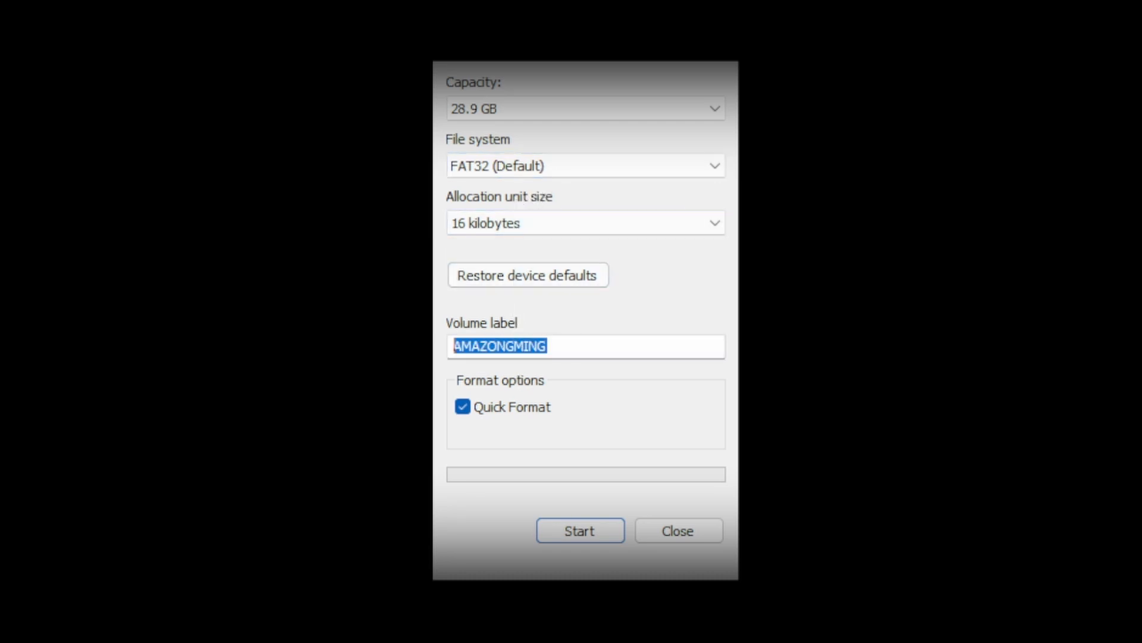
text(a500)
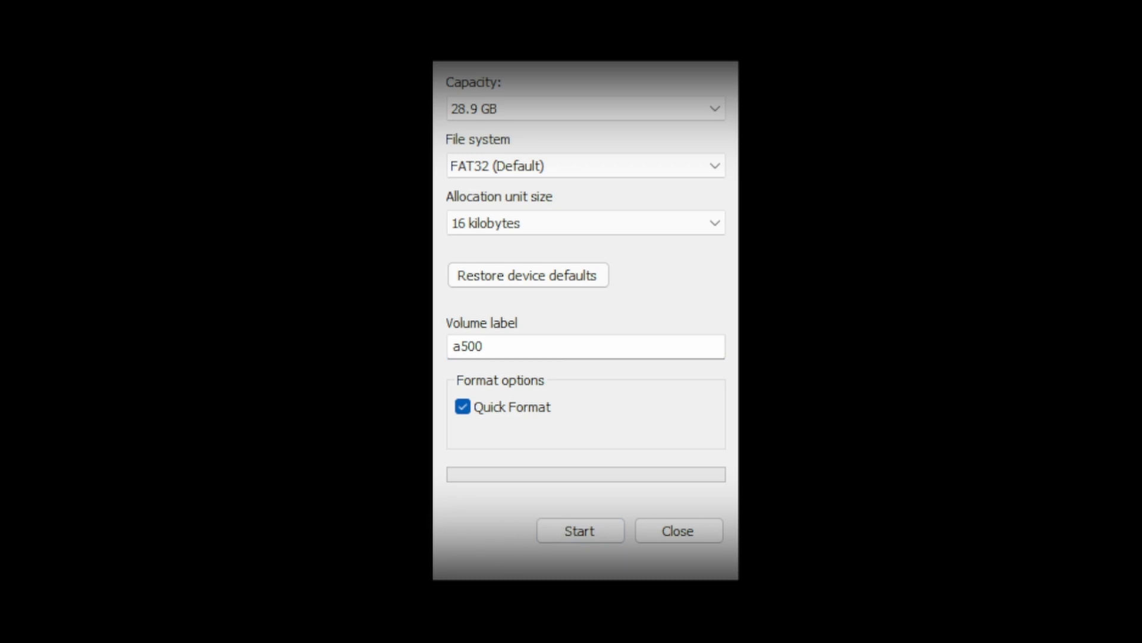
click(580, 530)
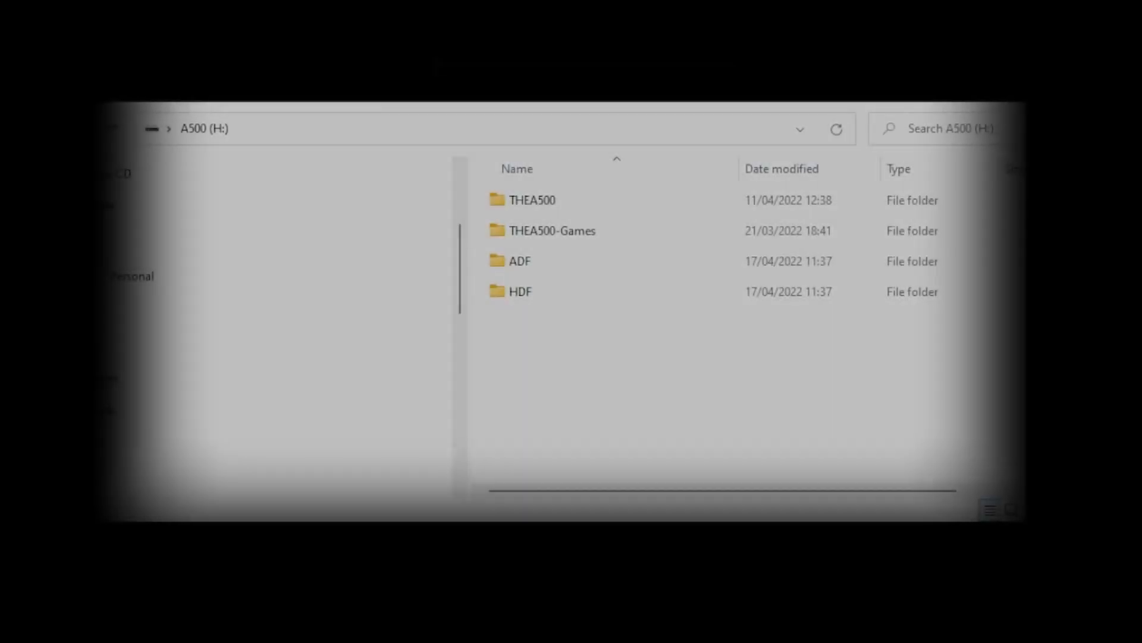
Step: On A500 (H:), browse THEA500 into the ADF folder to show lweapon.adf
click(534, 200)
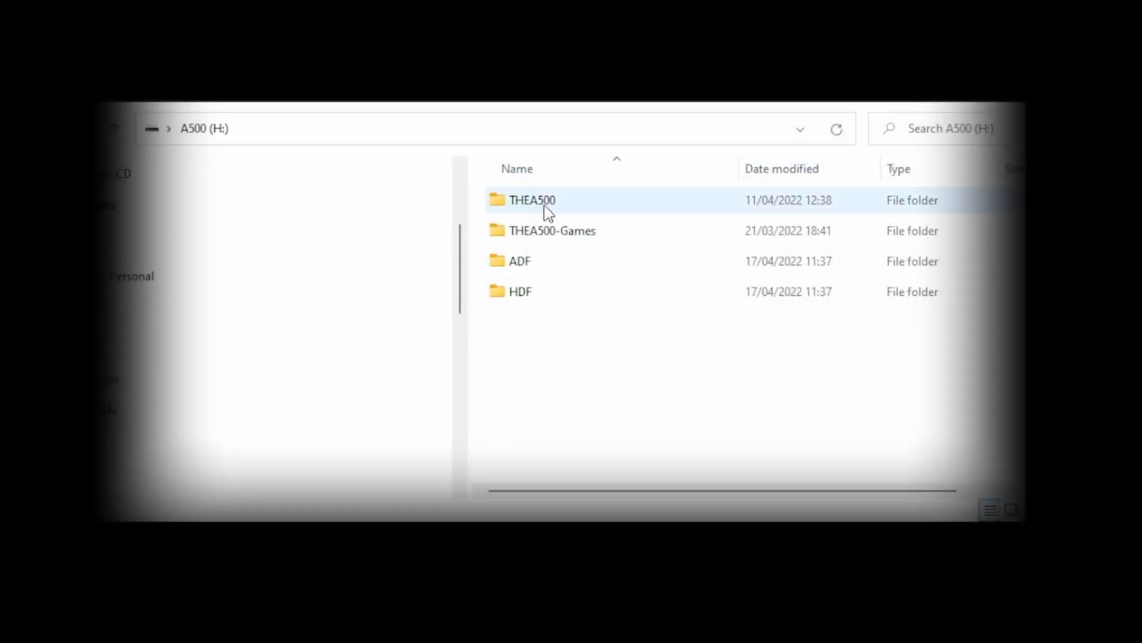
mouse_move(585, 205)
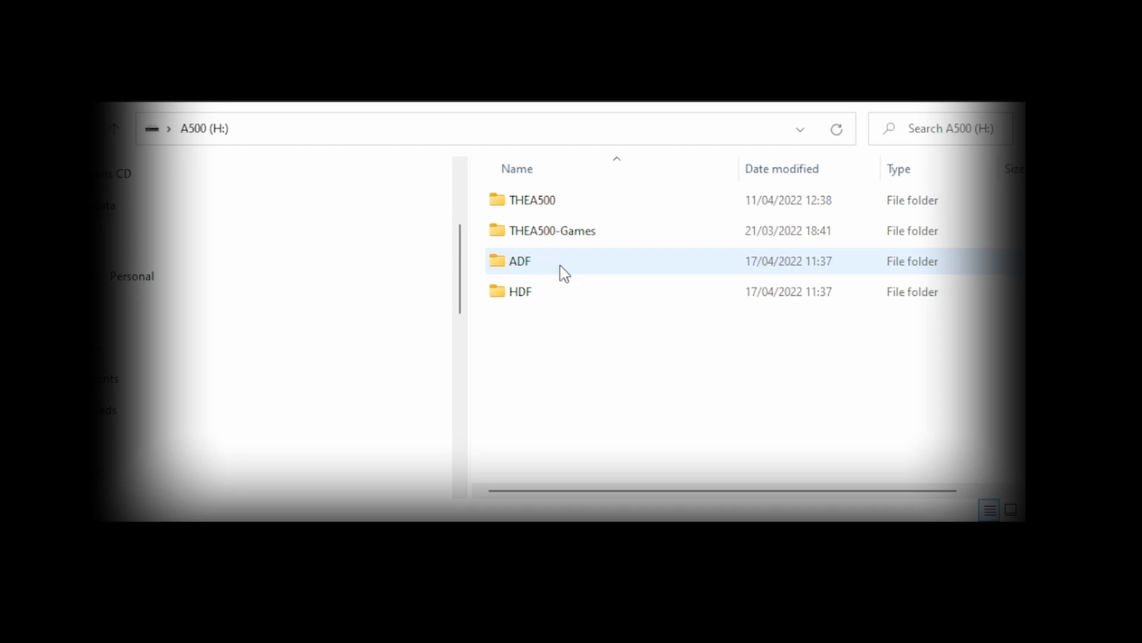
click(520, 292)
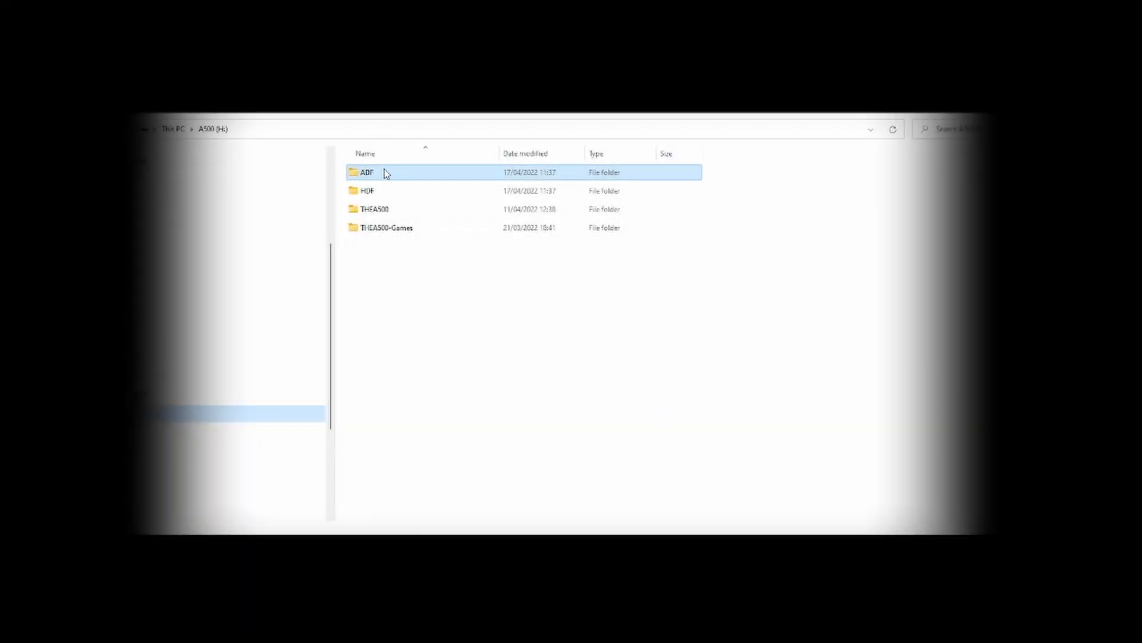
mouse_move(397, 174)
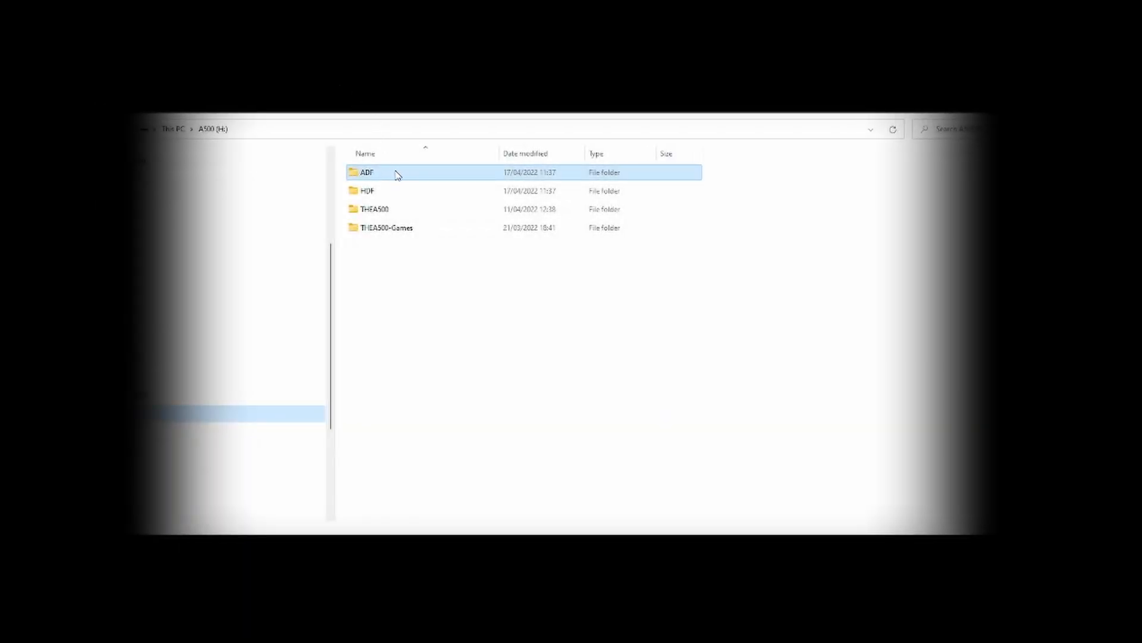
double_click(366, 172)
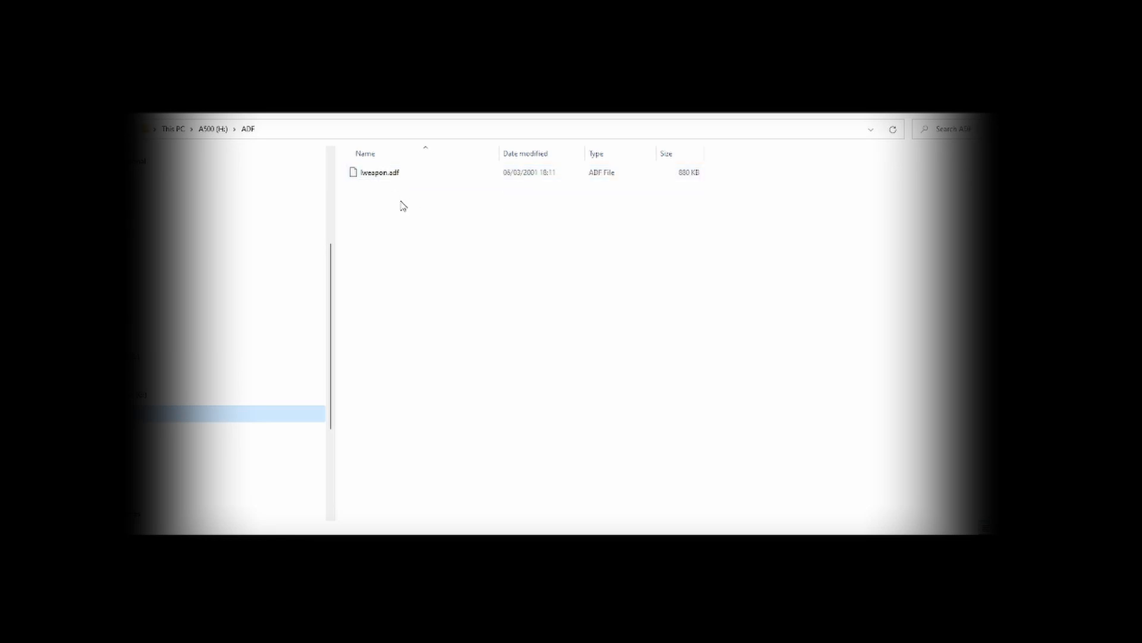
click(214, 129)
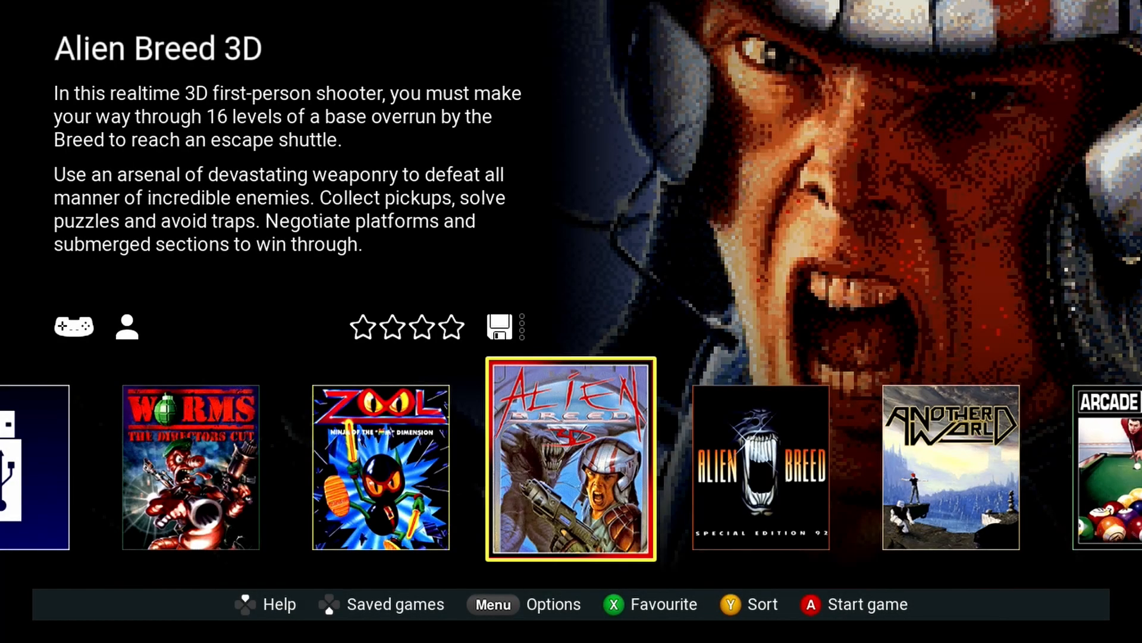
Step: Browse the USB media into THEA500-Games and select Citadel_v1.3 as current media
key(Left)
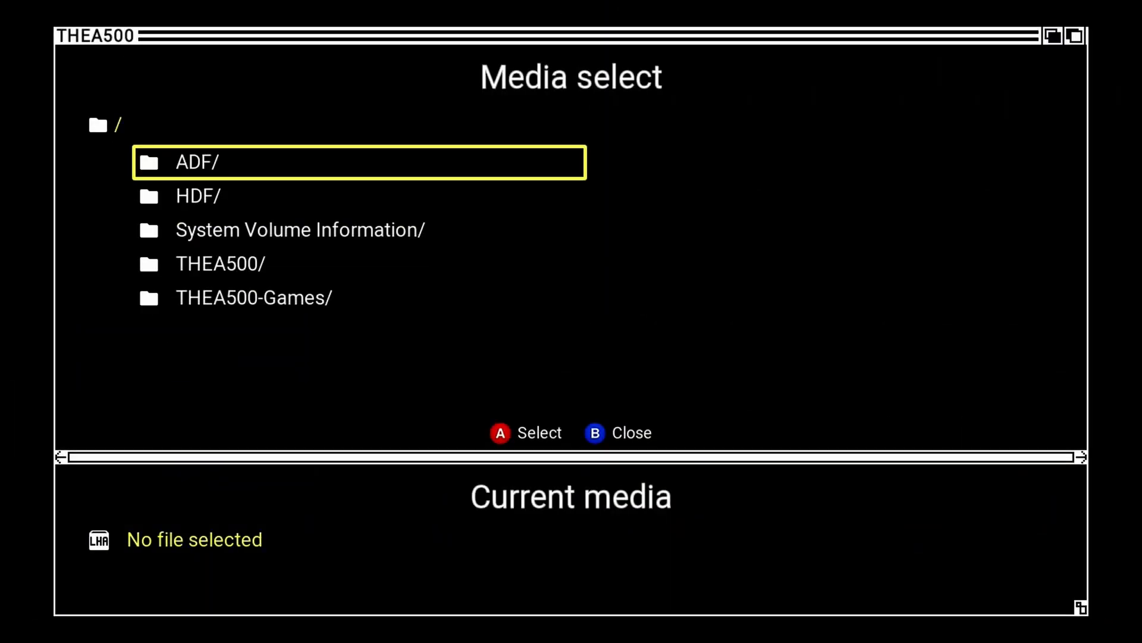
key(Down)
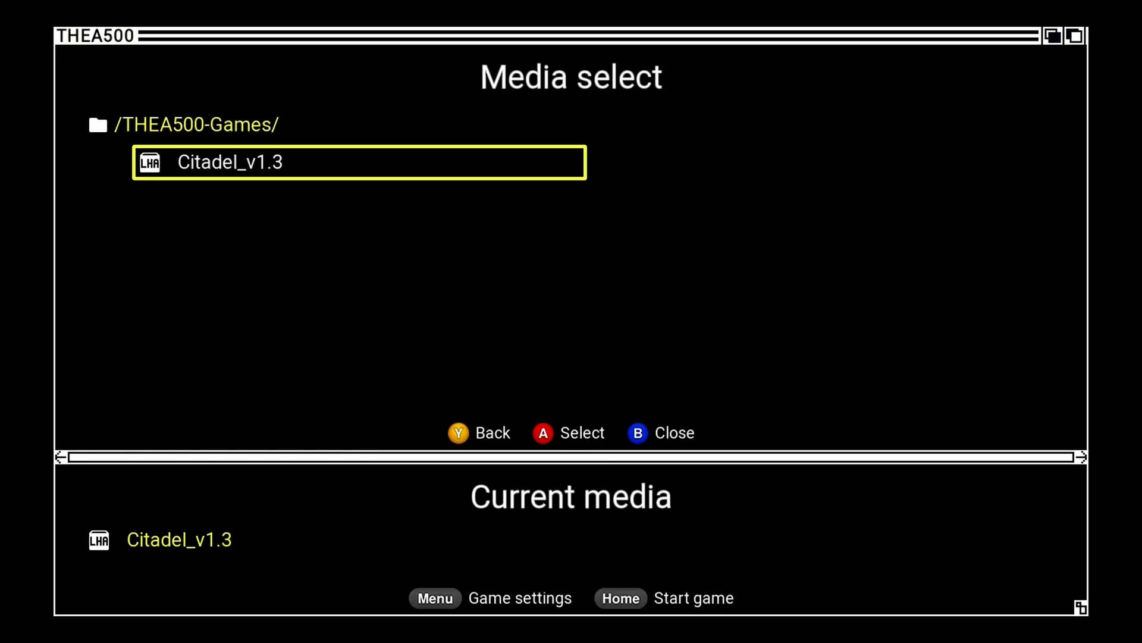
key(Menu)
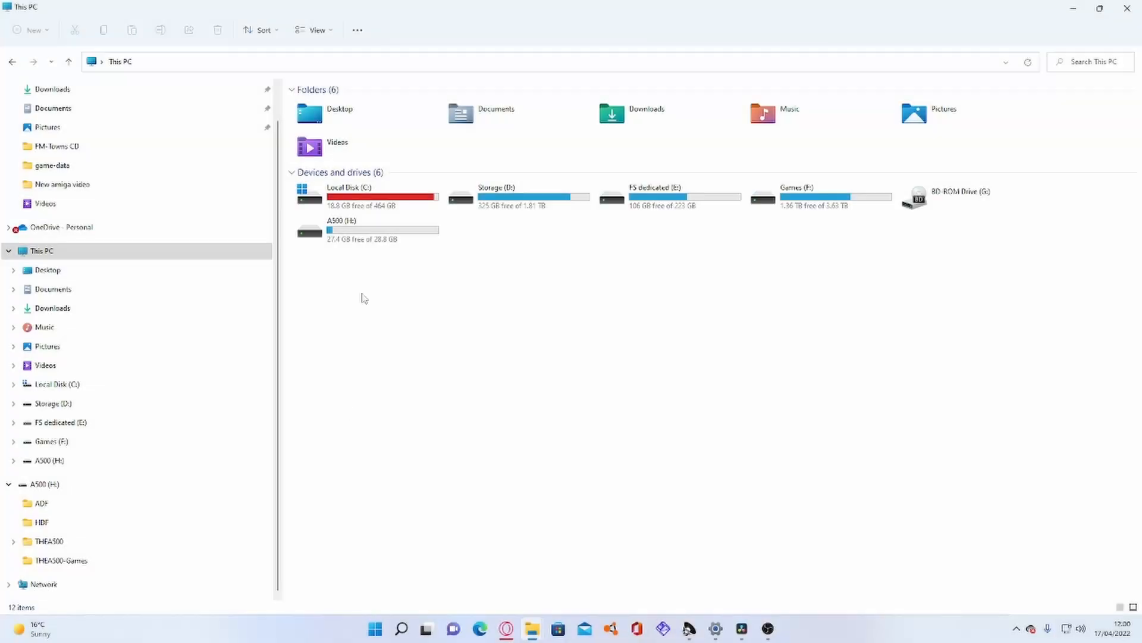
Step: Open THEA500-Games on drive H: and right-click the Citadel_v1.3_pl.uae file
click(370, 229)
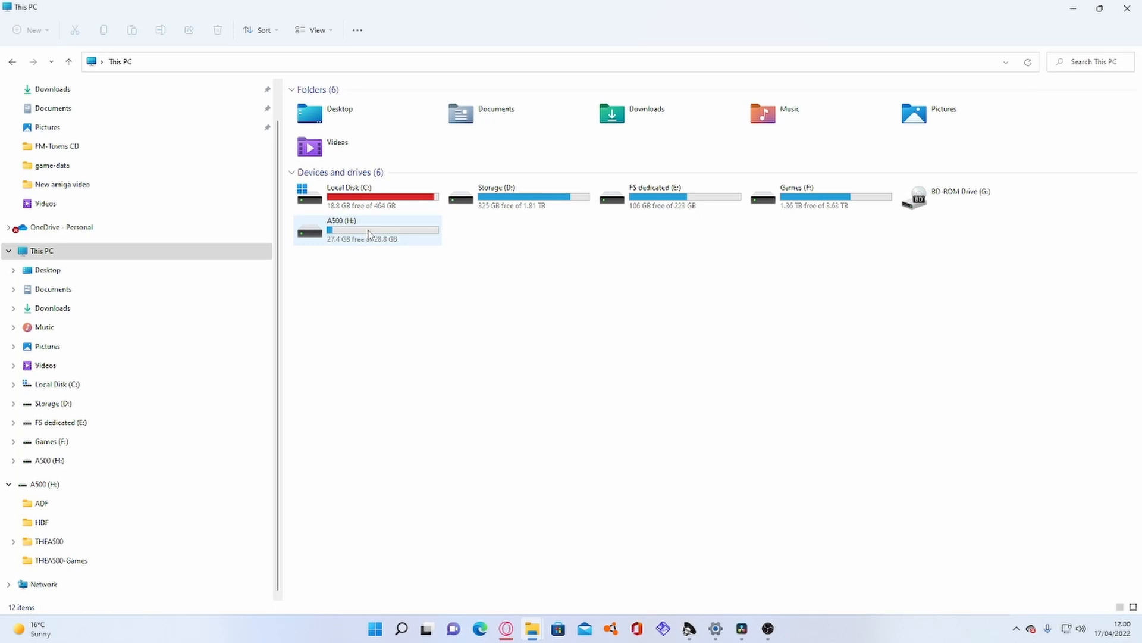
double_click(342, 219)
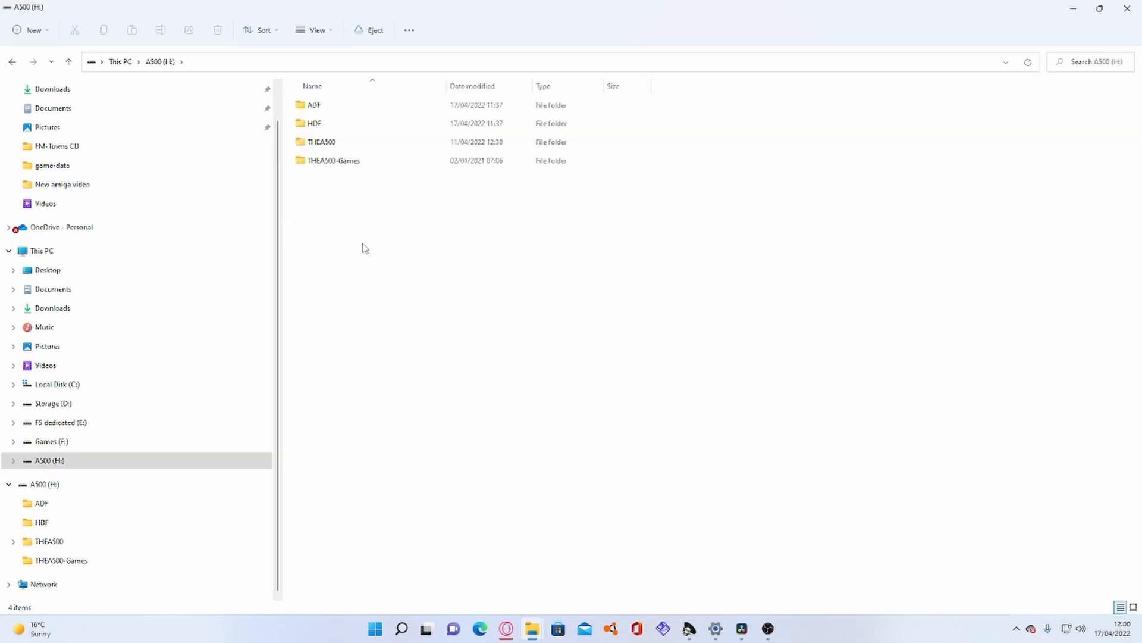
click(336, 161)
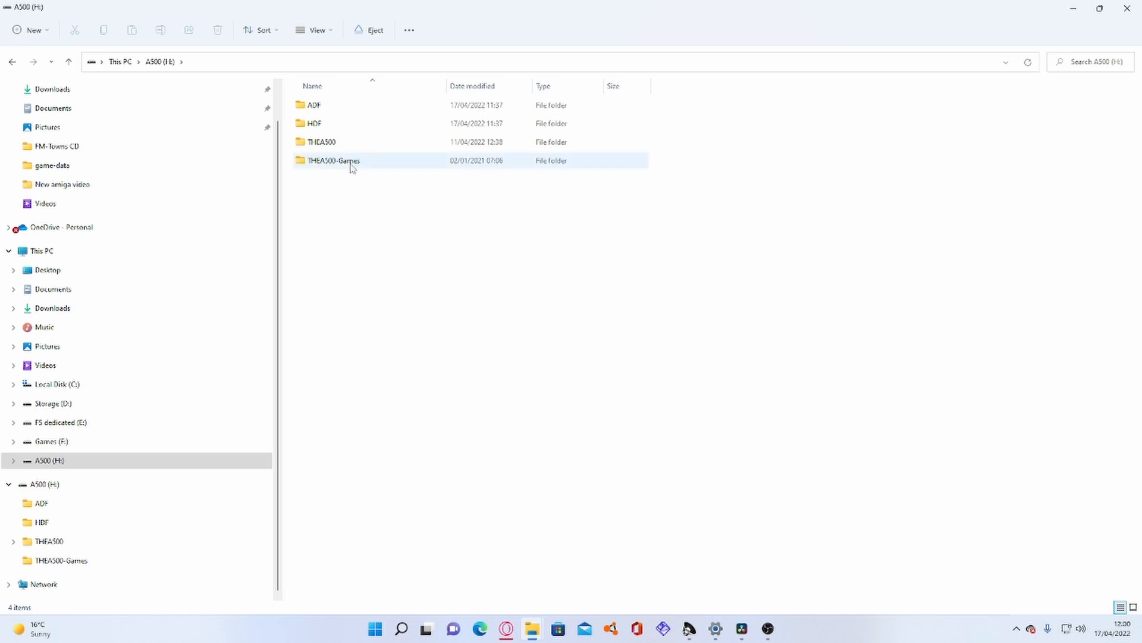
double_click(336, 161)
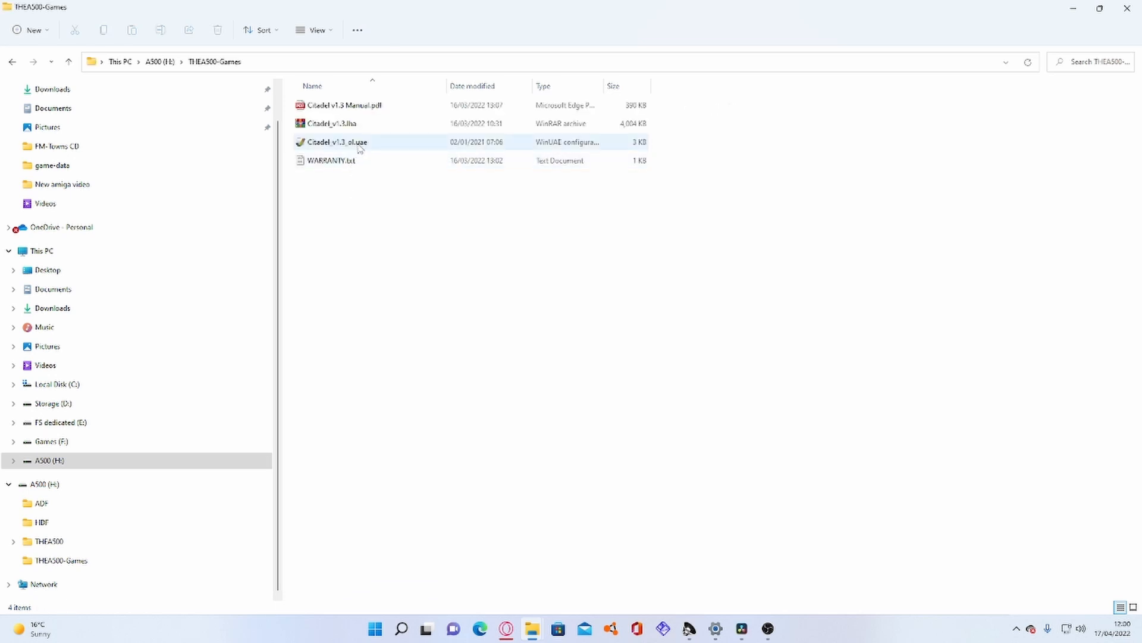
mouse_move(354, 149)
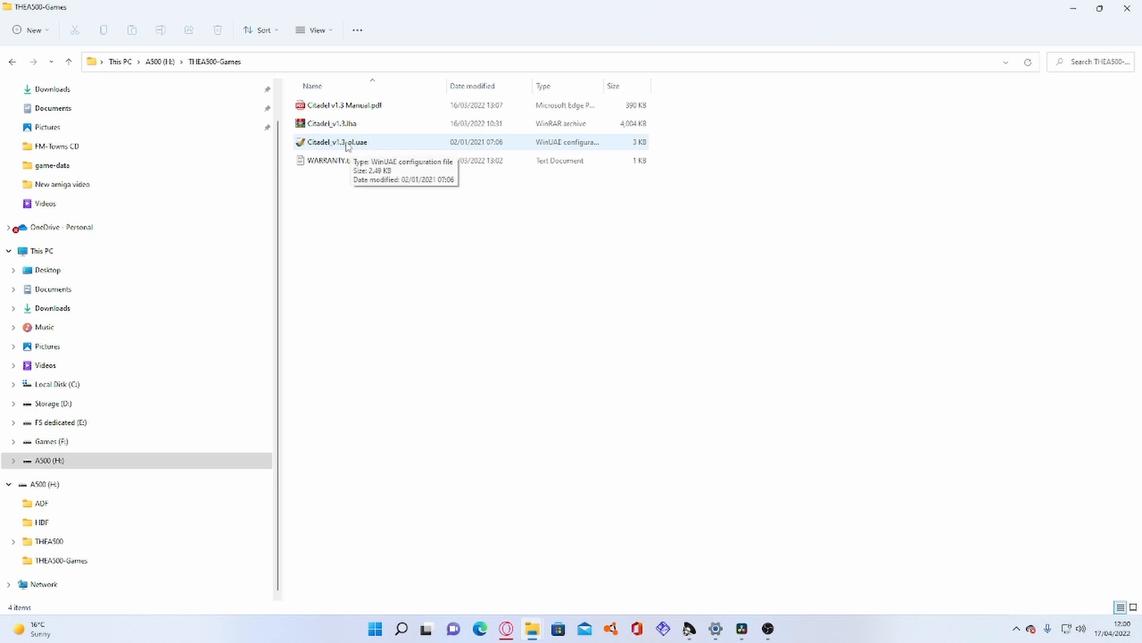
click(337, 141)
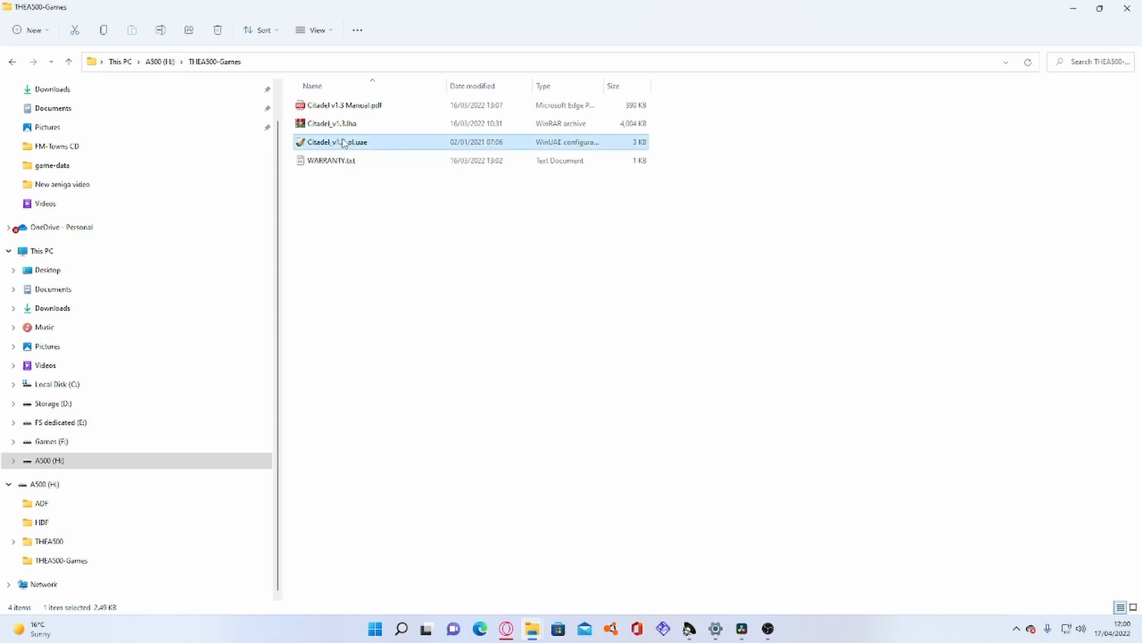
right_click(344, 143)
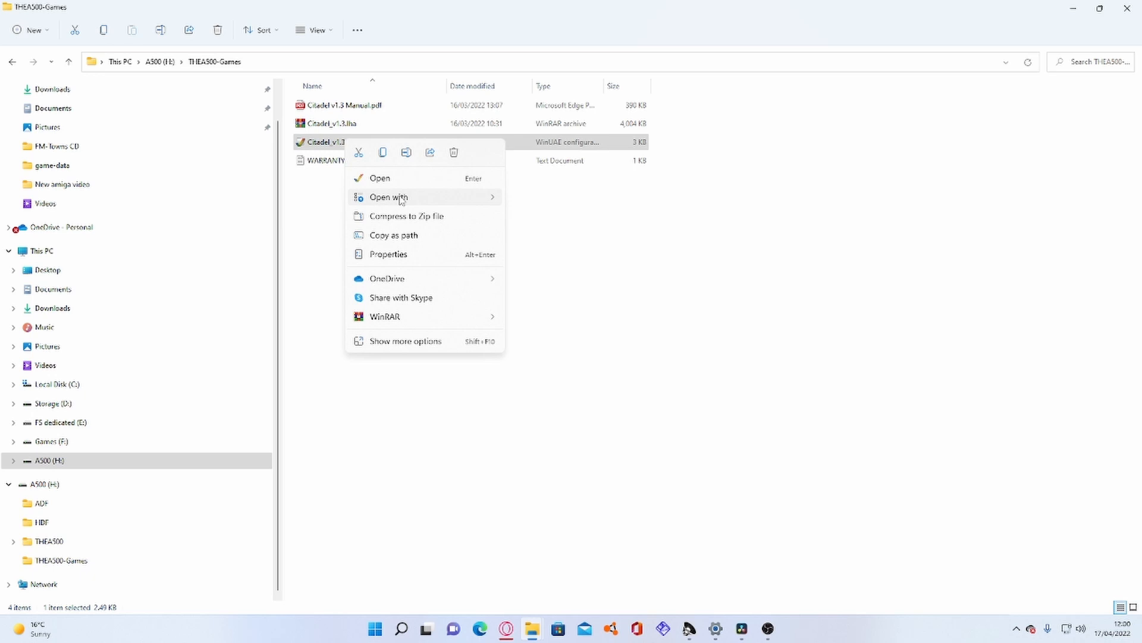
Step: Open Citadel_v1.3_pl.uae in Notepad
click(380, 178)
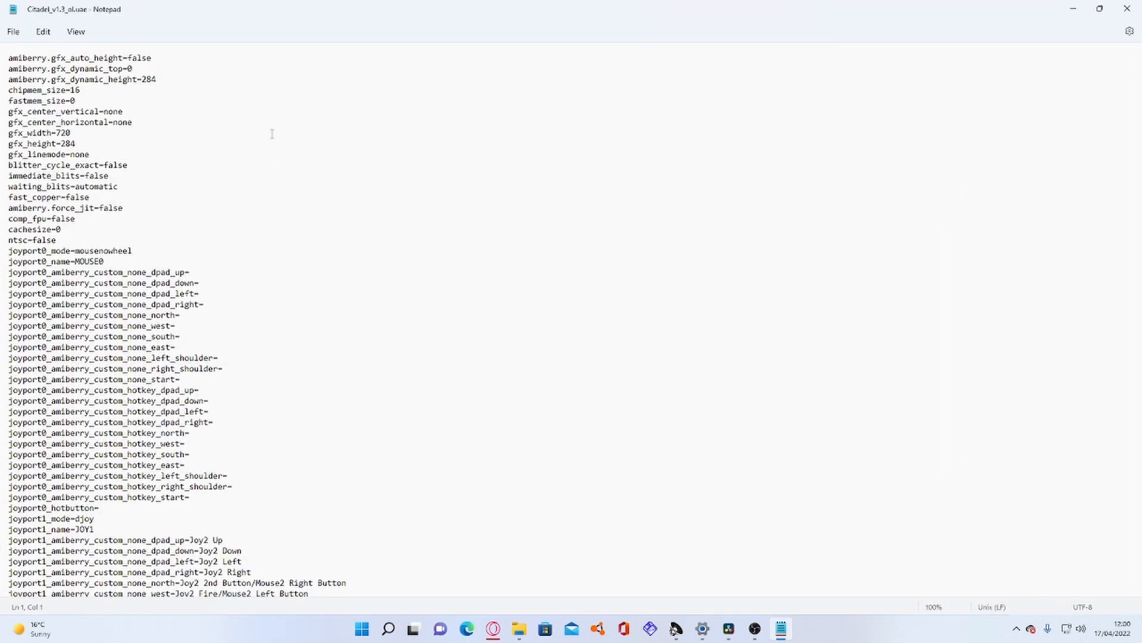
mouse_move(278, 138)
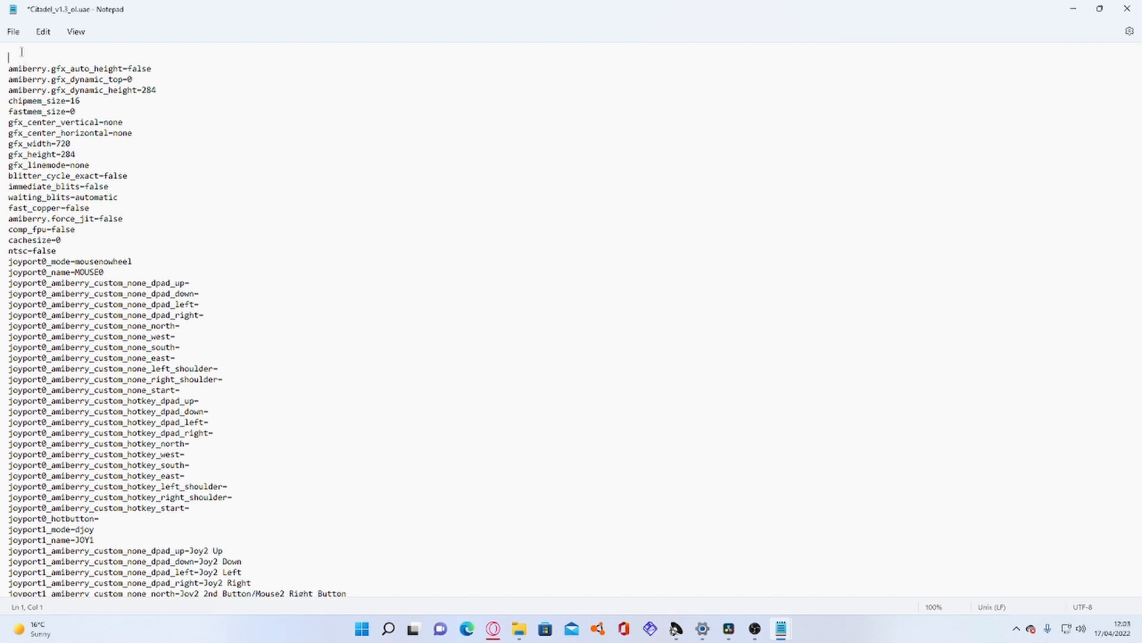
mouse_move(29, 53)
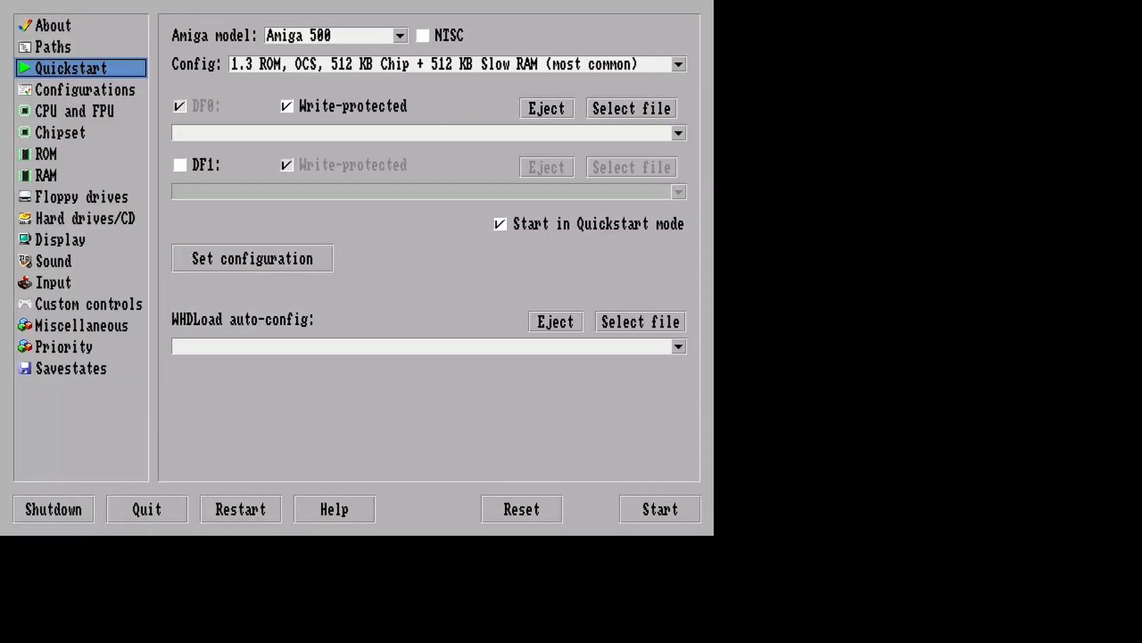
Step: Check Amiberry's Configurations, CPU and FPU, ROM and RAM pages, ending on Floppy drives
click(82, 90)
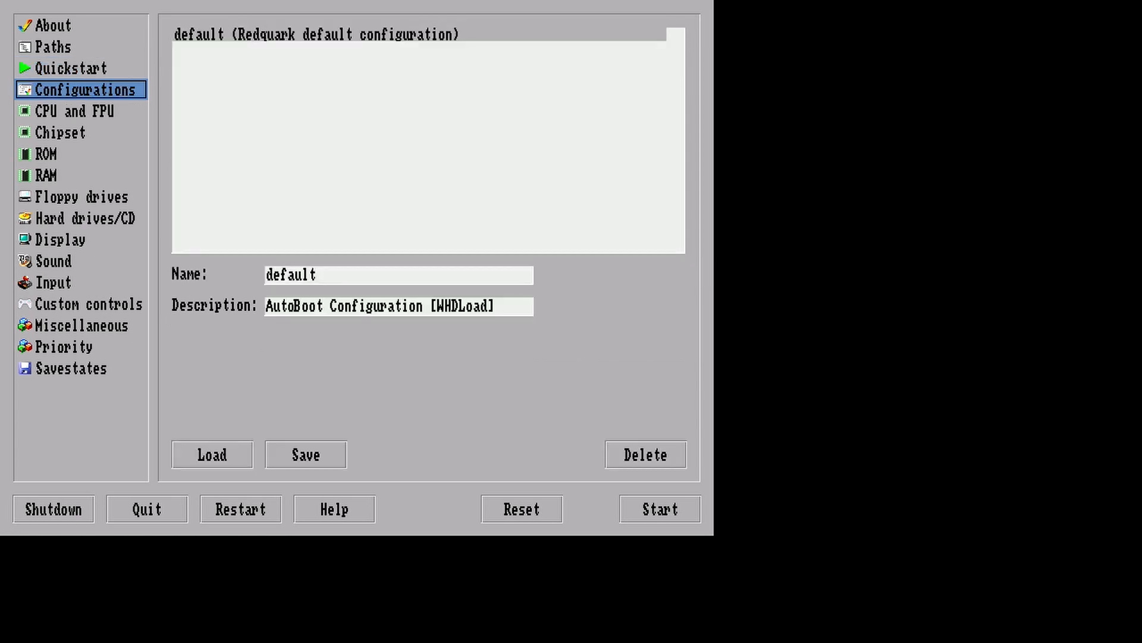
click(76, 112)
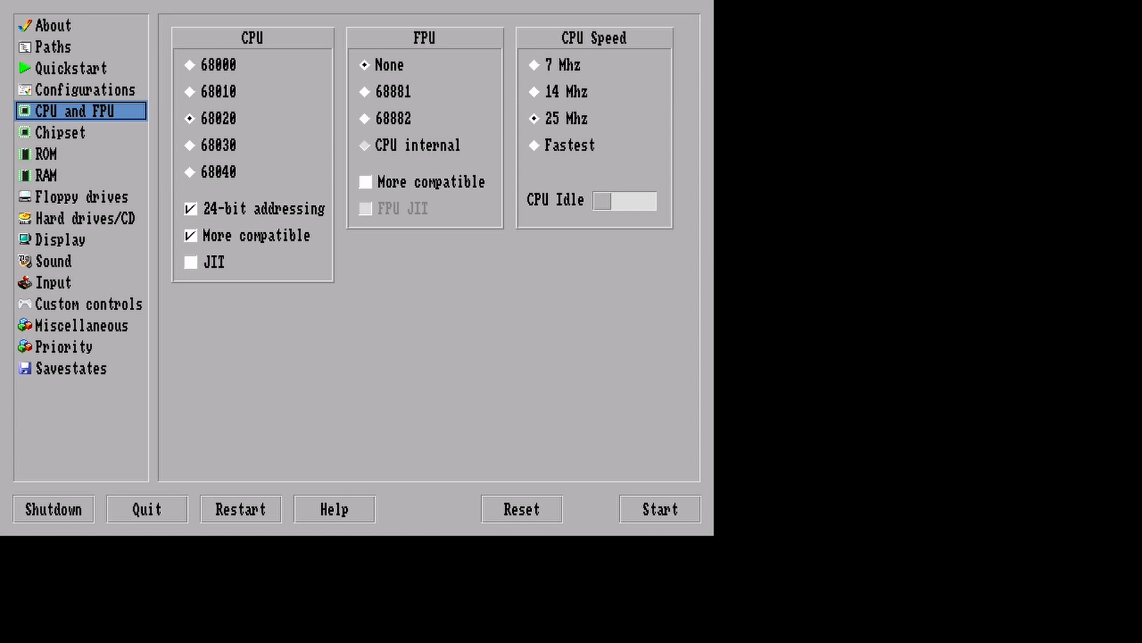
click(40, 154)
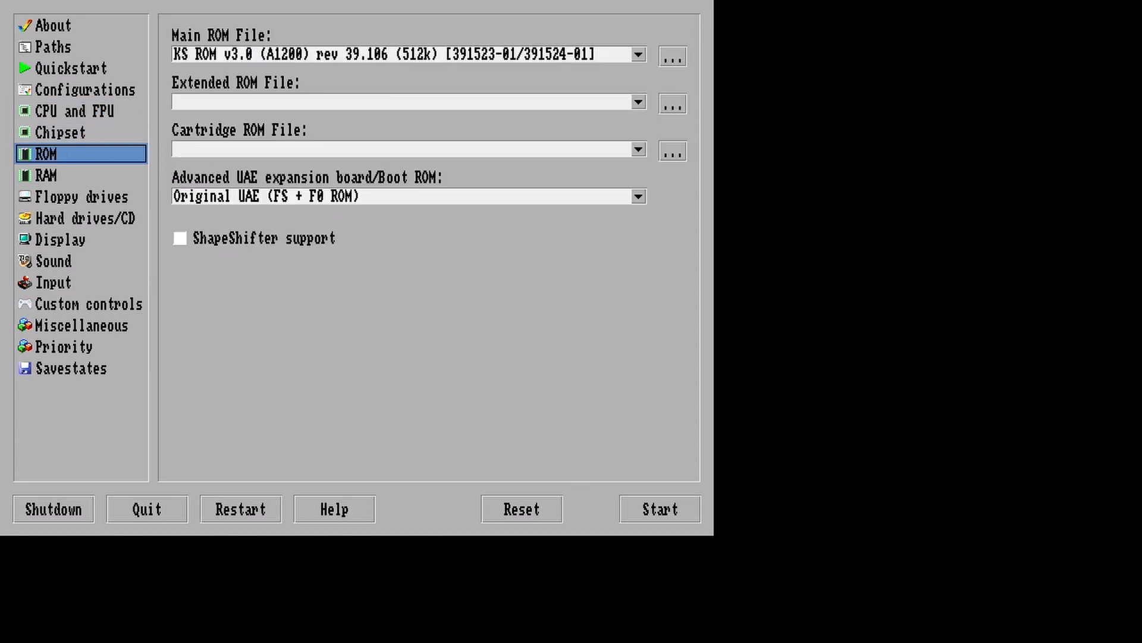
click(39, 174)
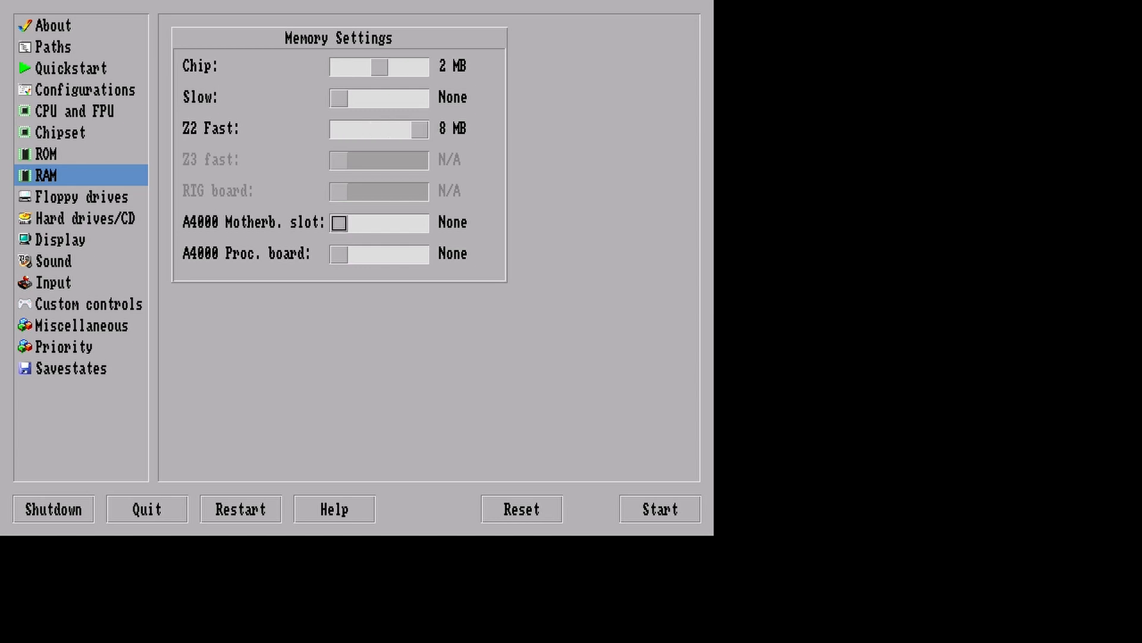
click(79, 197)
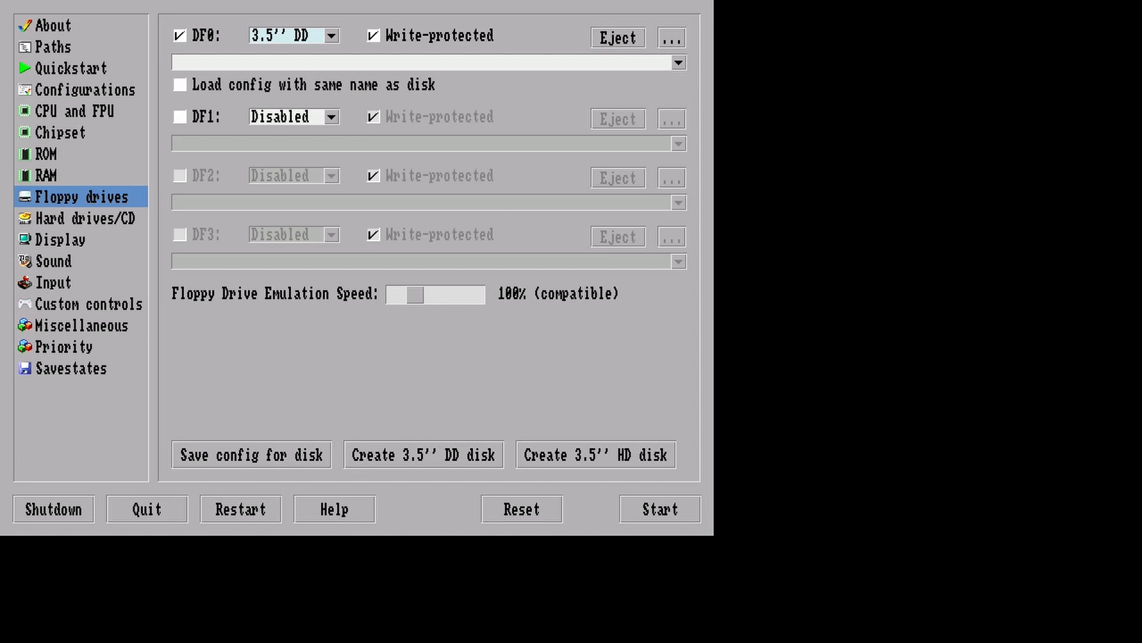
Step: In Hard drives/CD, delete the Citadel games, saves and DH0 temp mounts
click(81, 217)
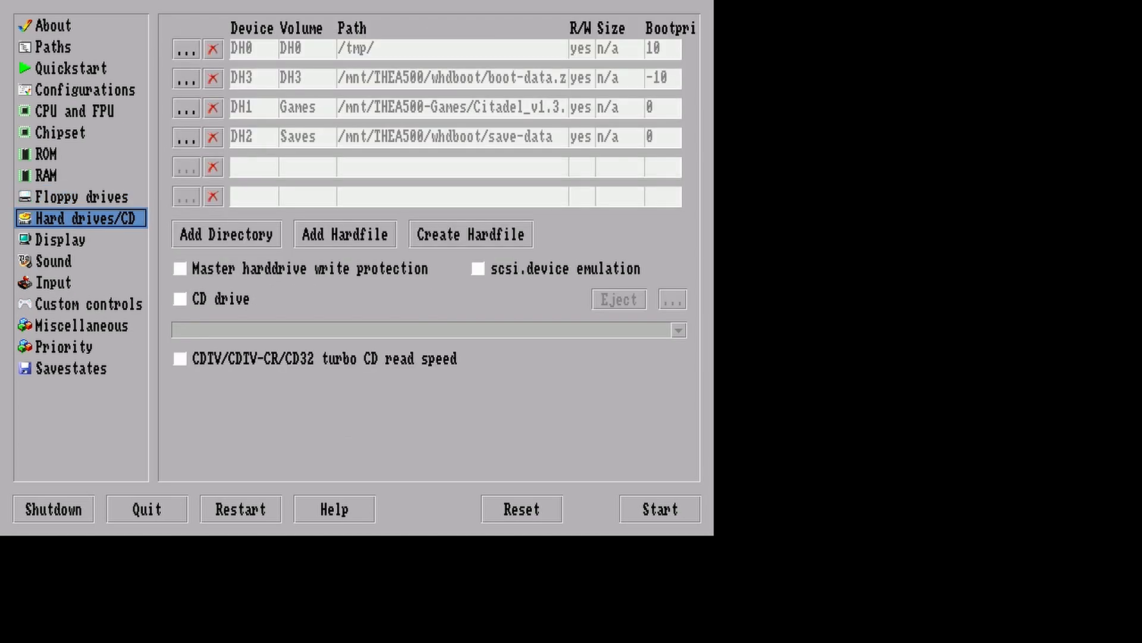
click(212, 137)
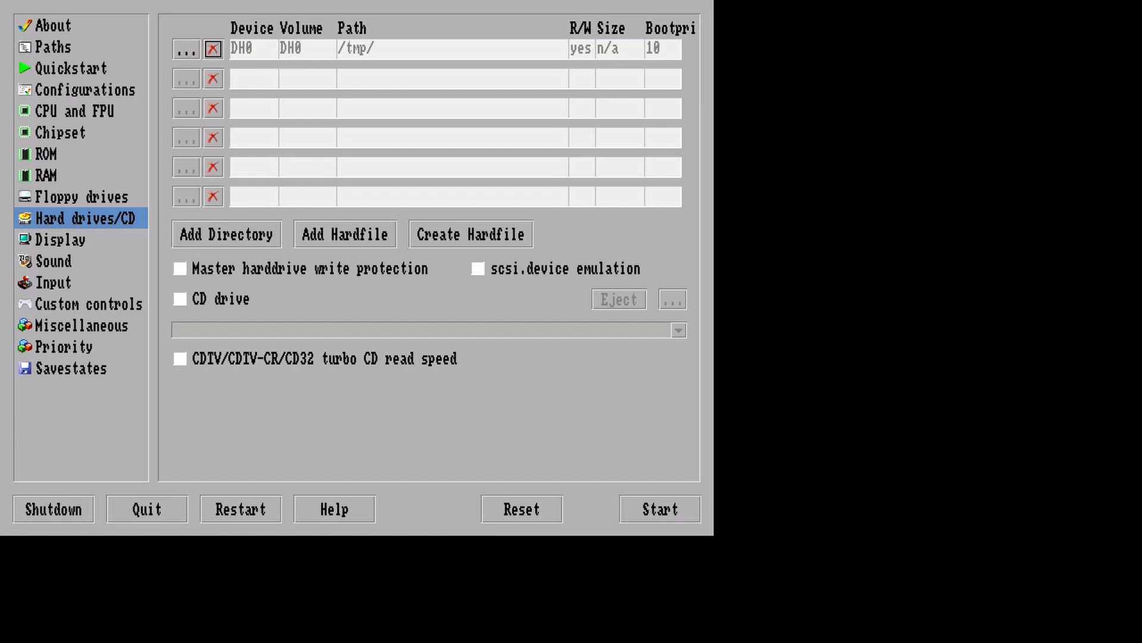
click(211, 49)
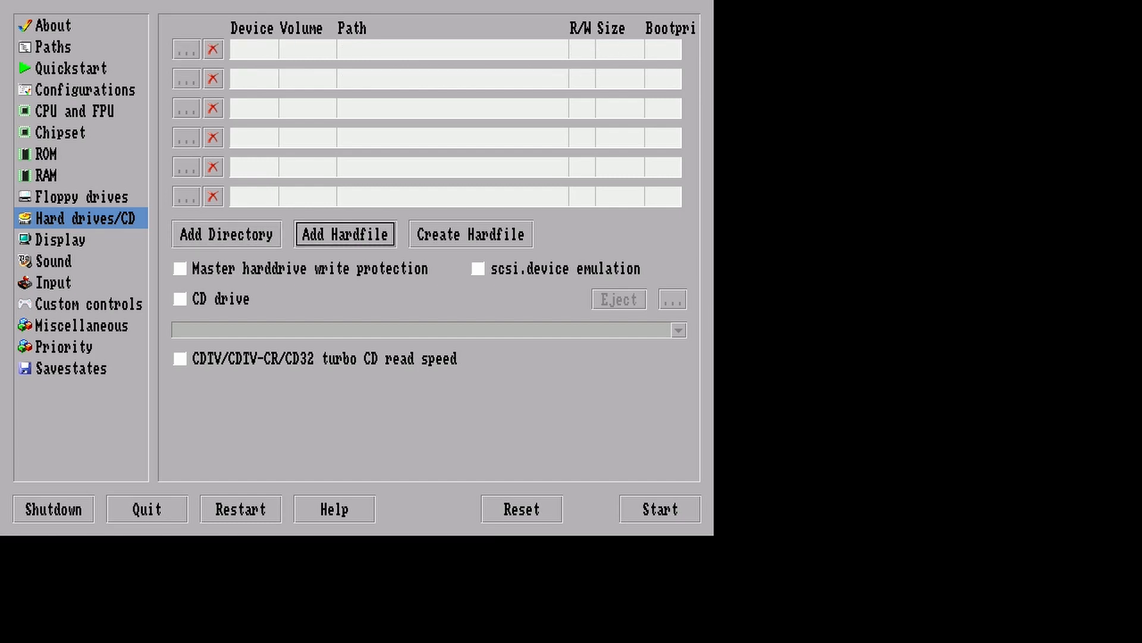
click(54, 239)
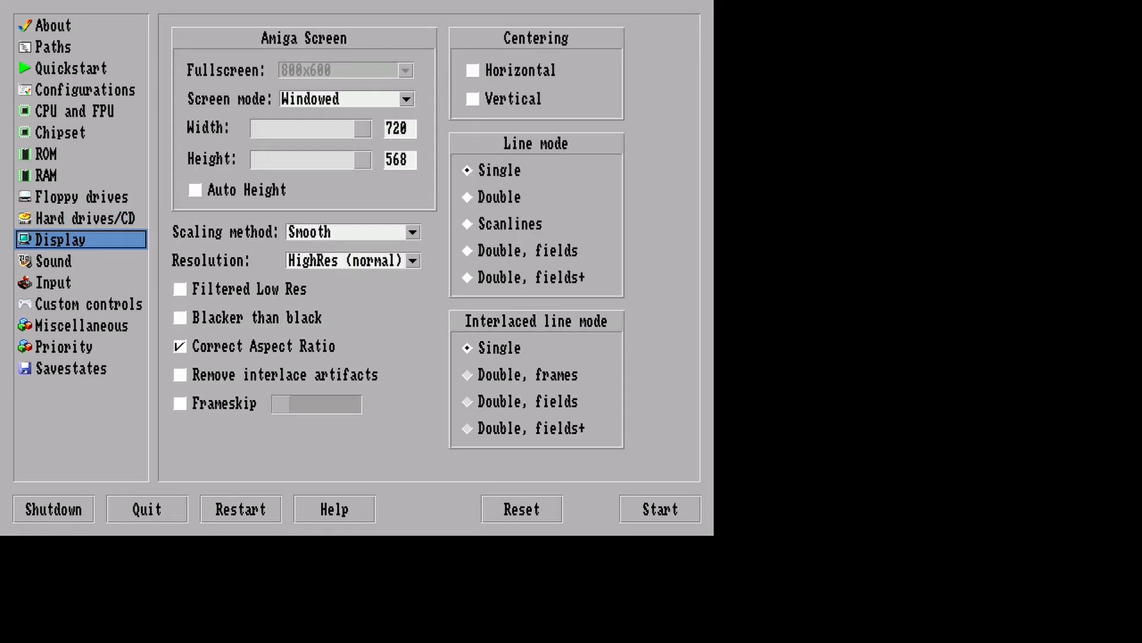
Step: Check the Savestates, Display and Input pages, then go back to Floppy drives
click(71, 368)
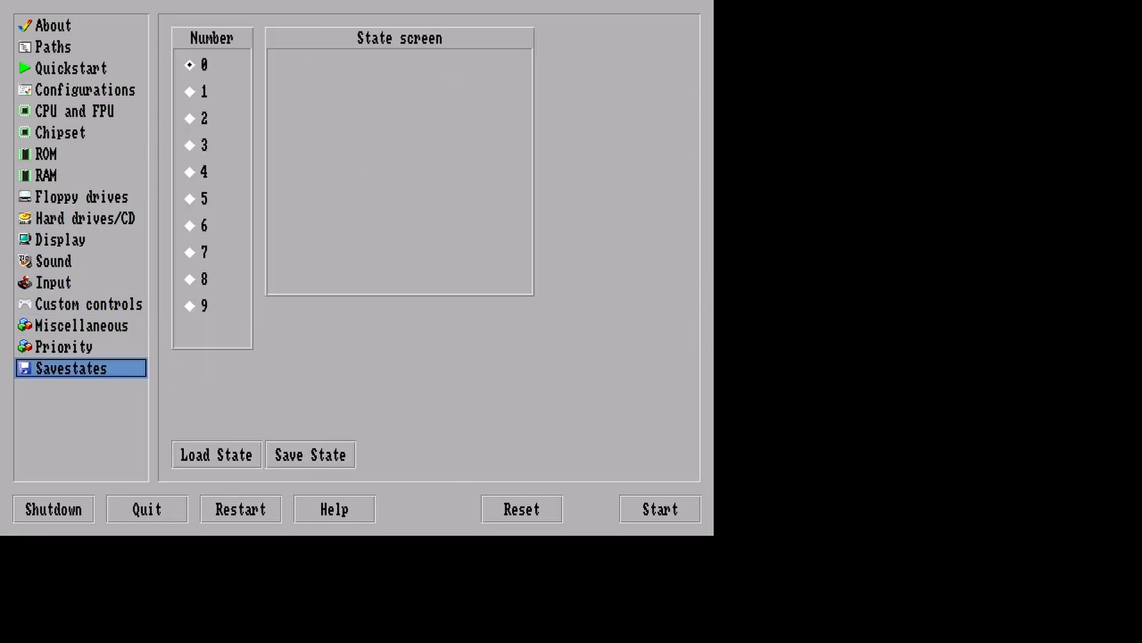
click(59, 239)
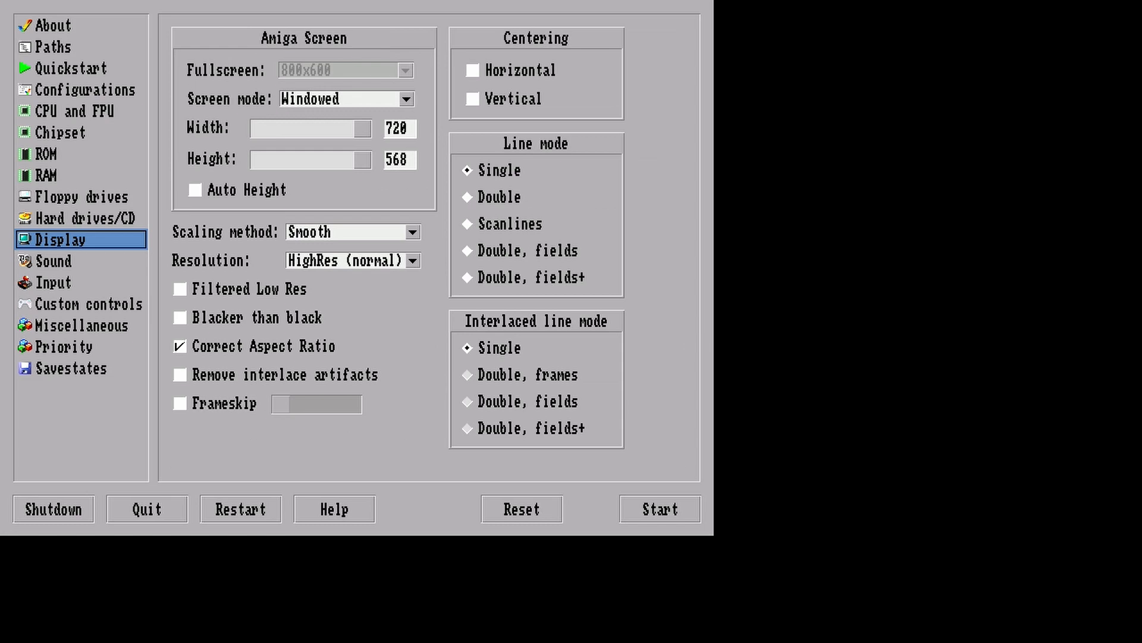
click(52, 282)
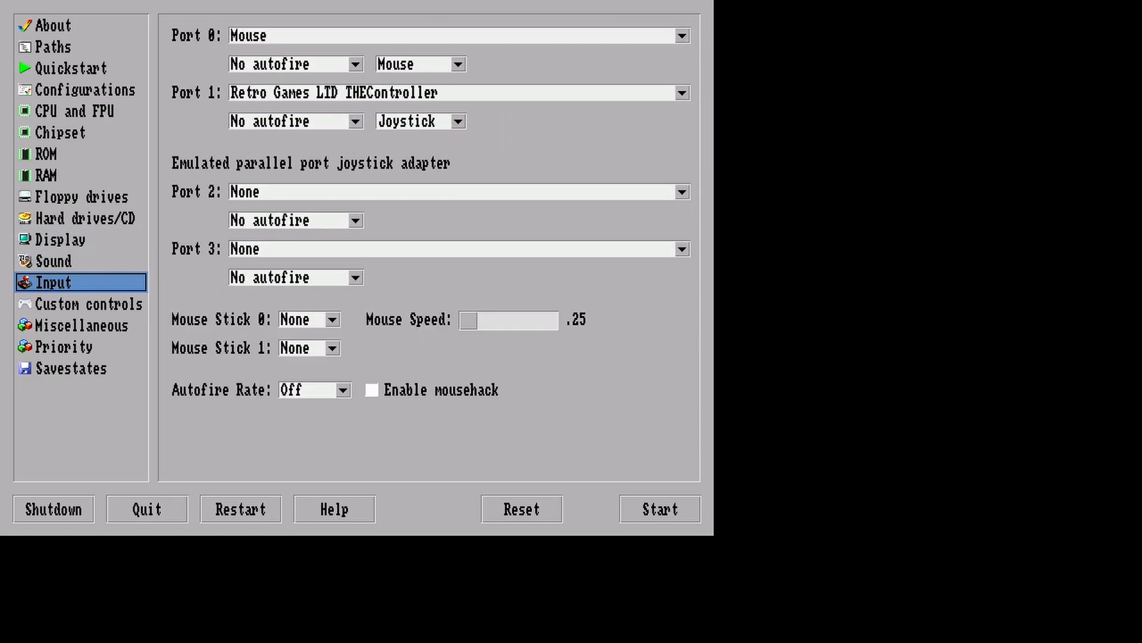
click(72, 197)
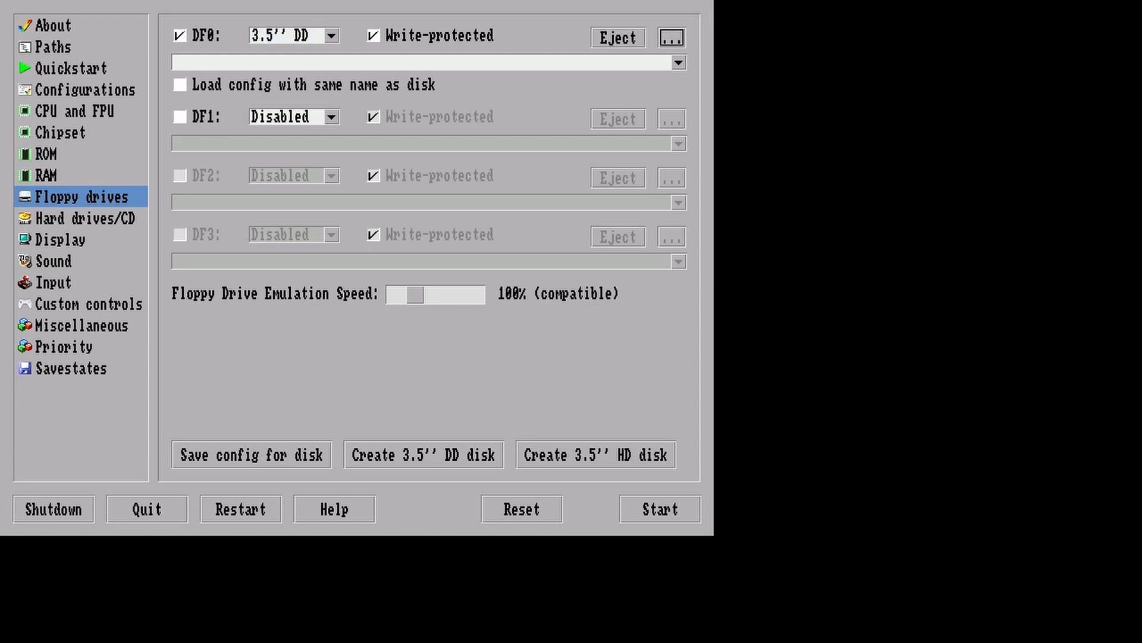
Step: Load /mnt/ADF/lweapon.adf into floppy drive DF0 and bring up the save state slots
click(673, 37)
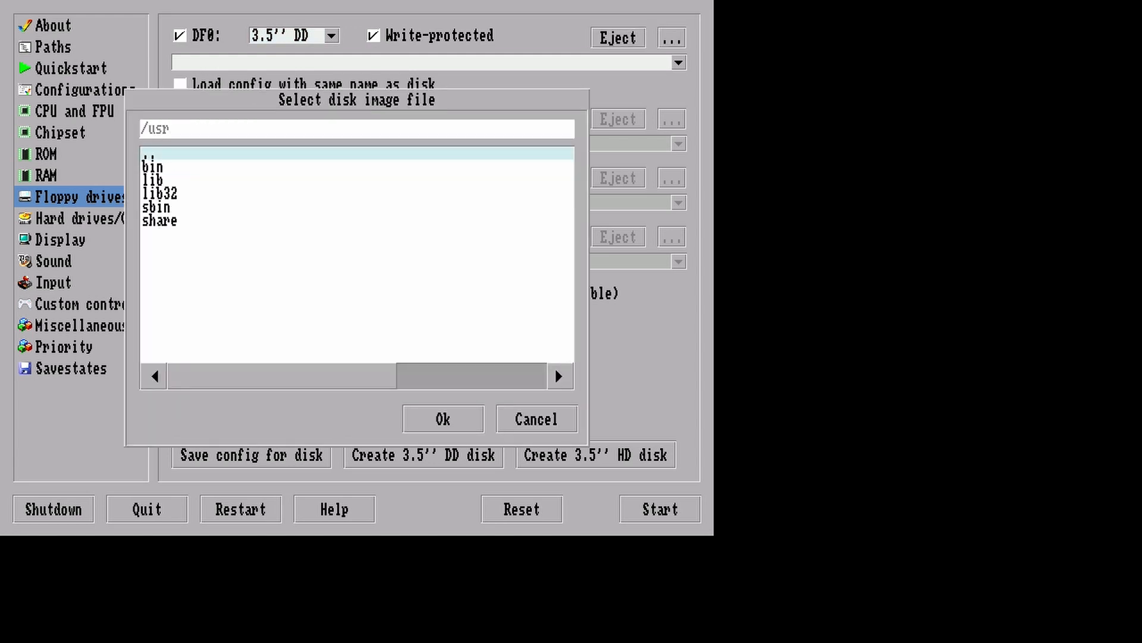
double_click(153, 155)
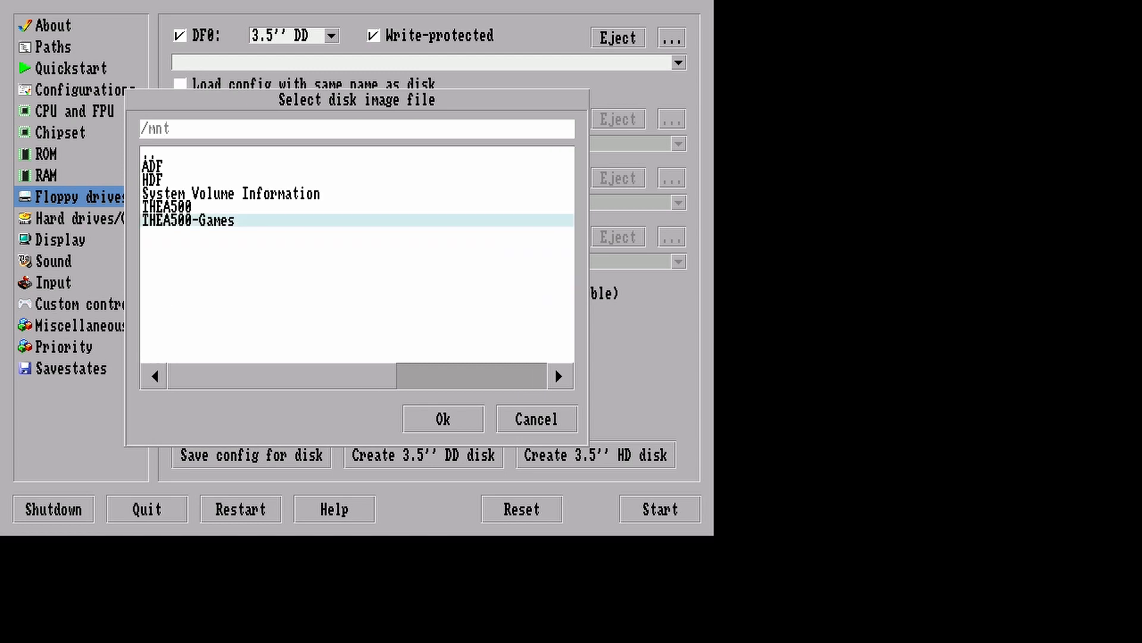
double_click(153, 167)
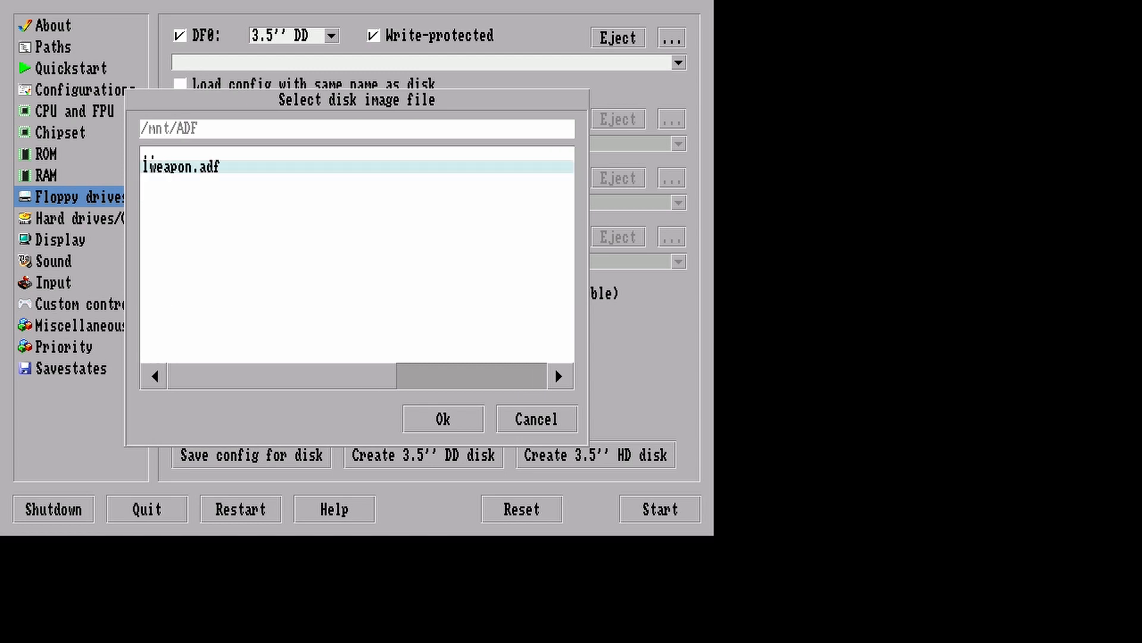
click(443, 419)
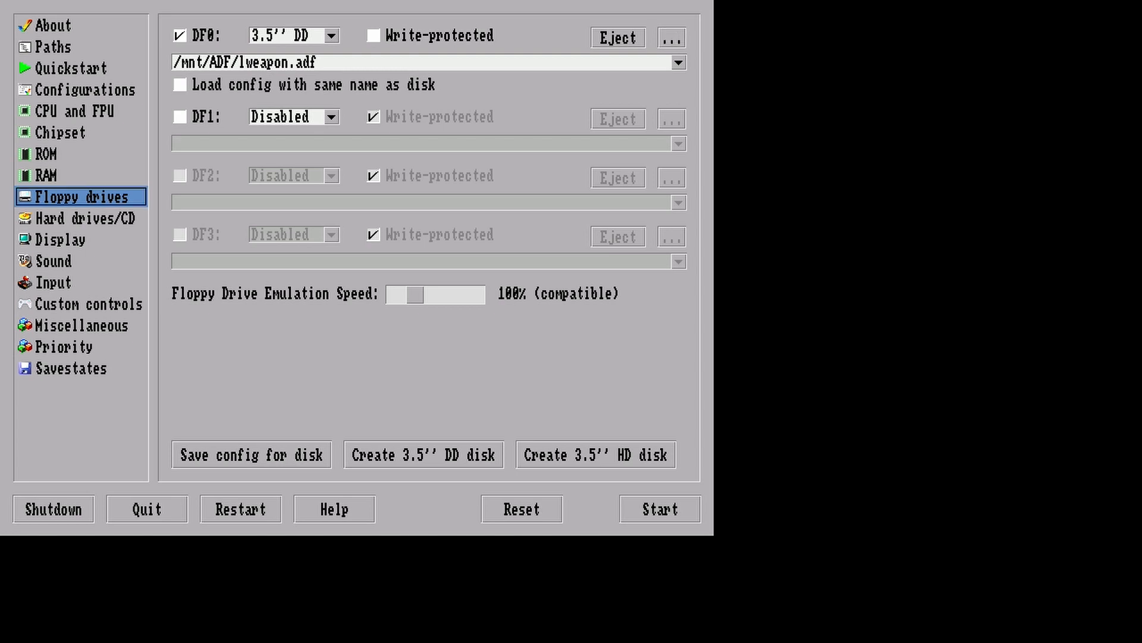
click(71, 367)
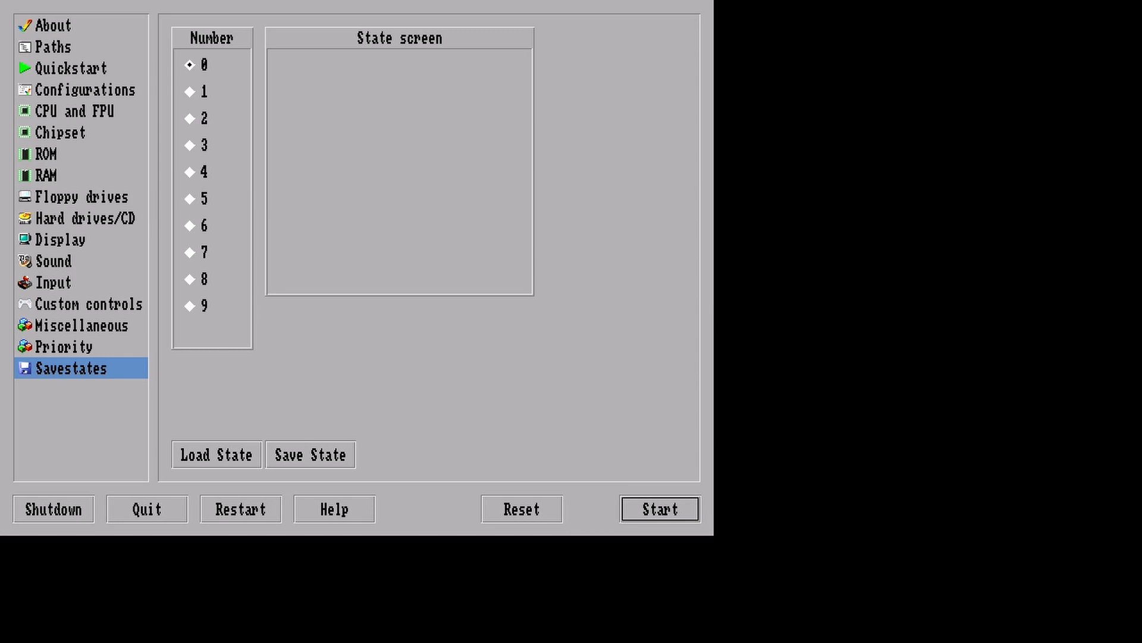
Step: Boot the emulated Amiga from the Lethal Weapon disk to its Ministry '92 intro screen
click(659, 509)
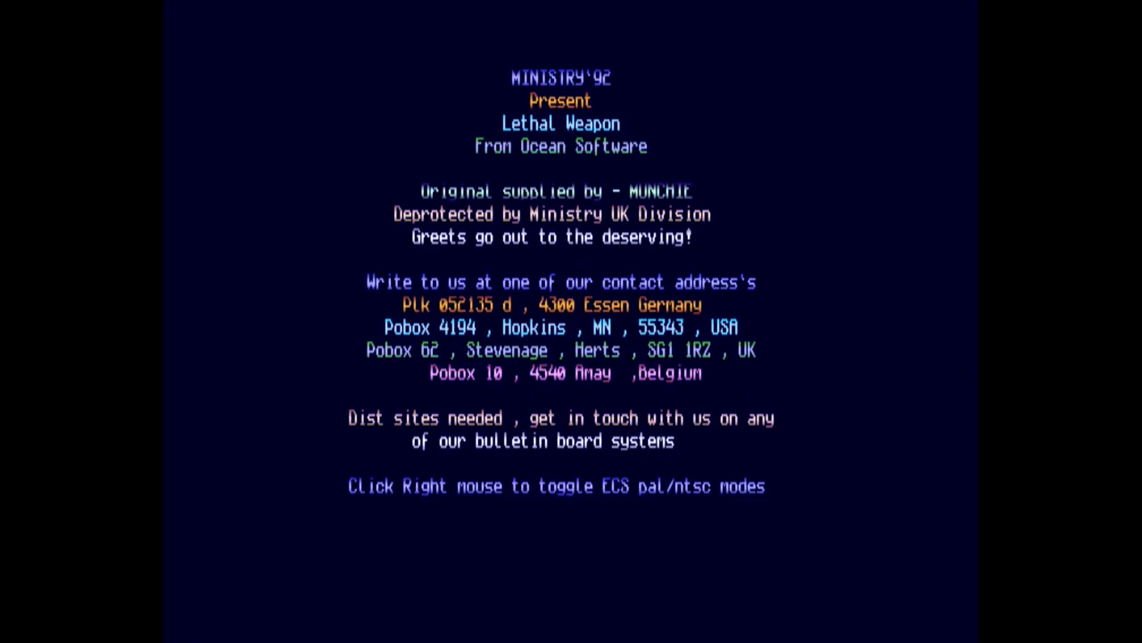